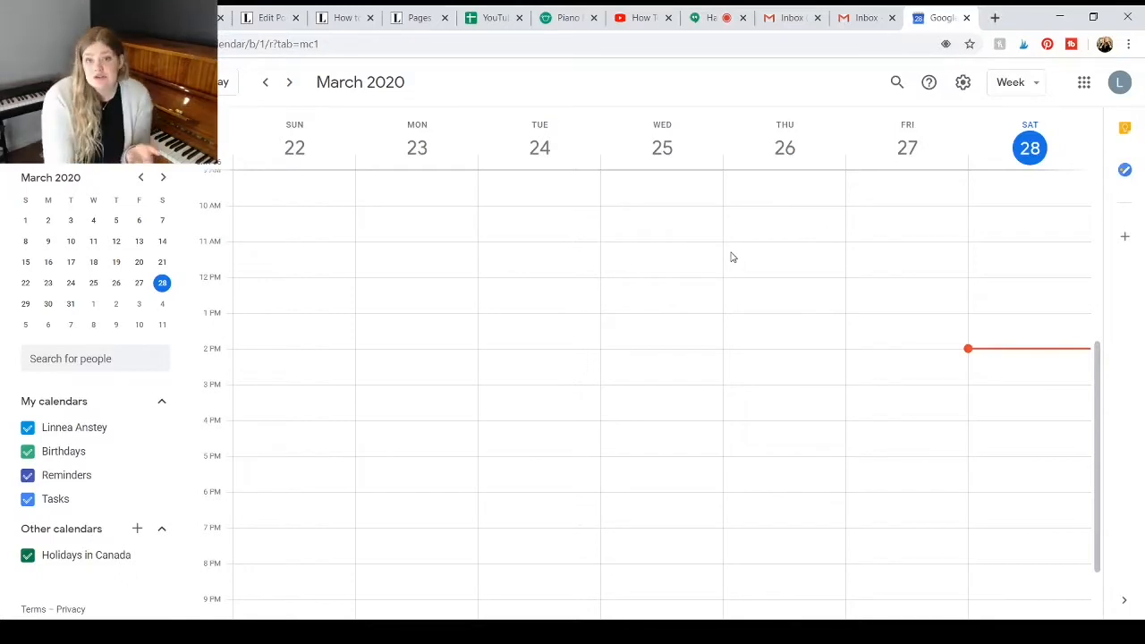
Draft a 'Beth-Piano' event on Thursday, March 26, from 11:00 to 11:30am.
click(785, 251)
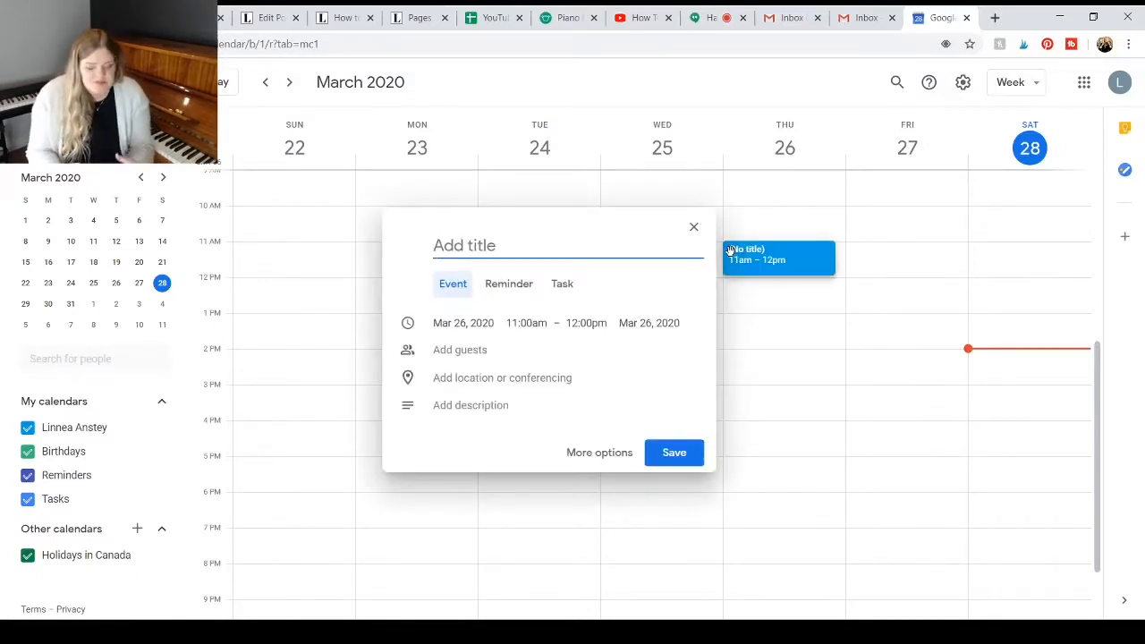
text(Beth)
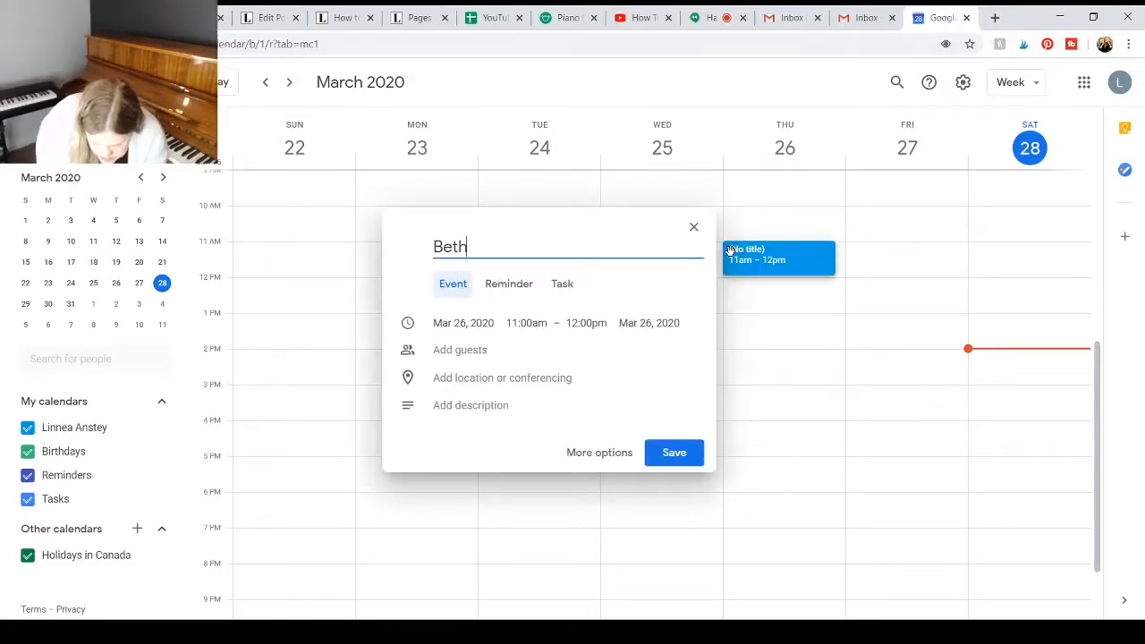
text(-Pia)
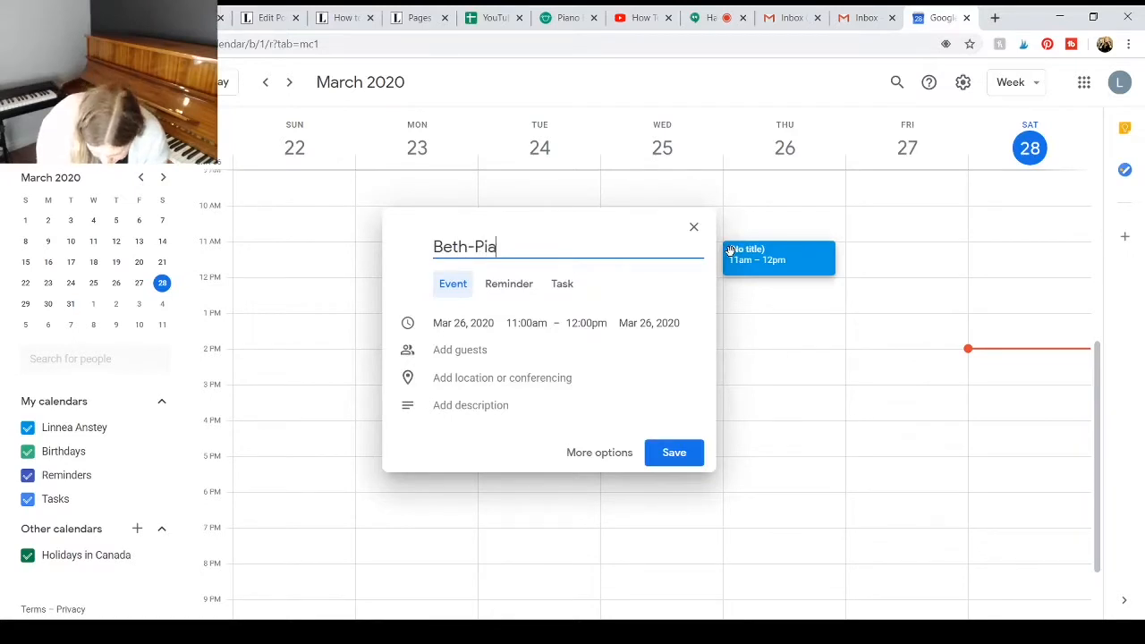
click(586, 323)
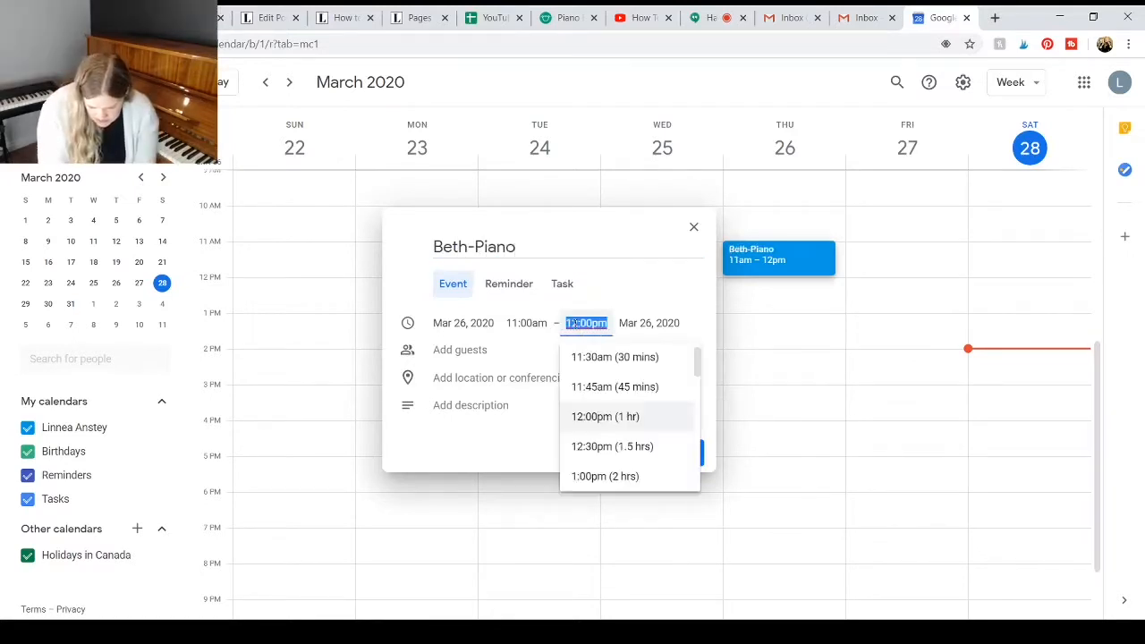
click(615, 357)
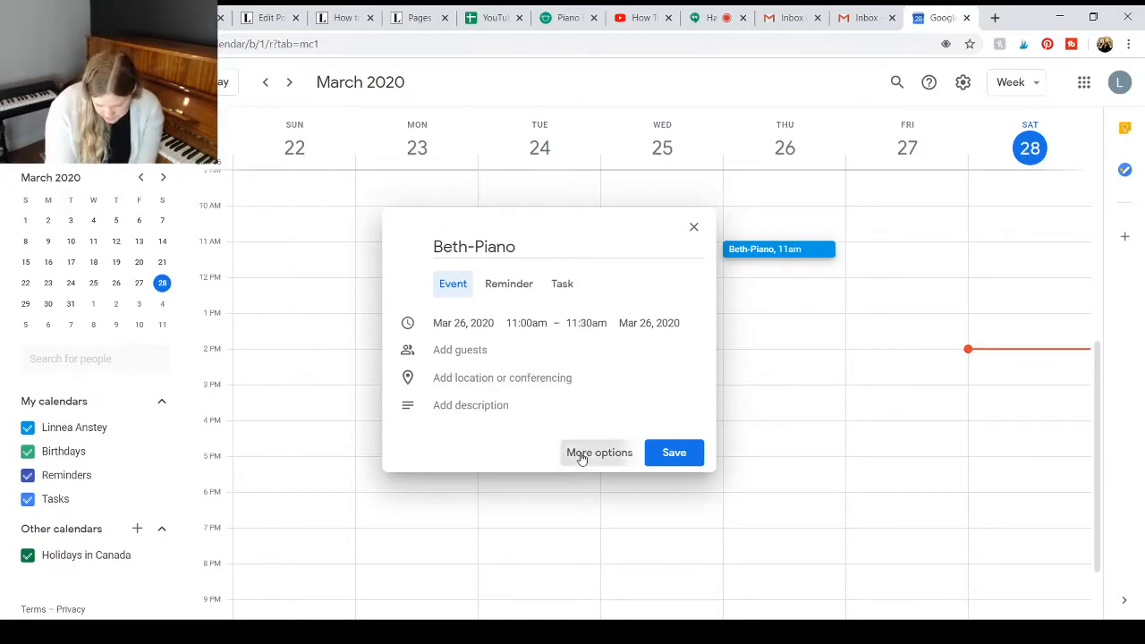
In full event details, add Beth's Gmail address as a guest and attach Hangouts conferencing.
click(598, 452)
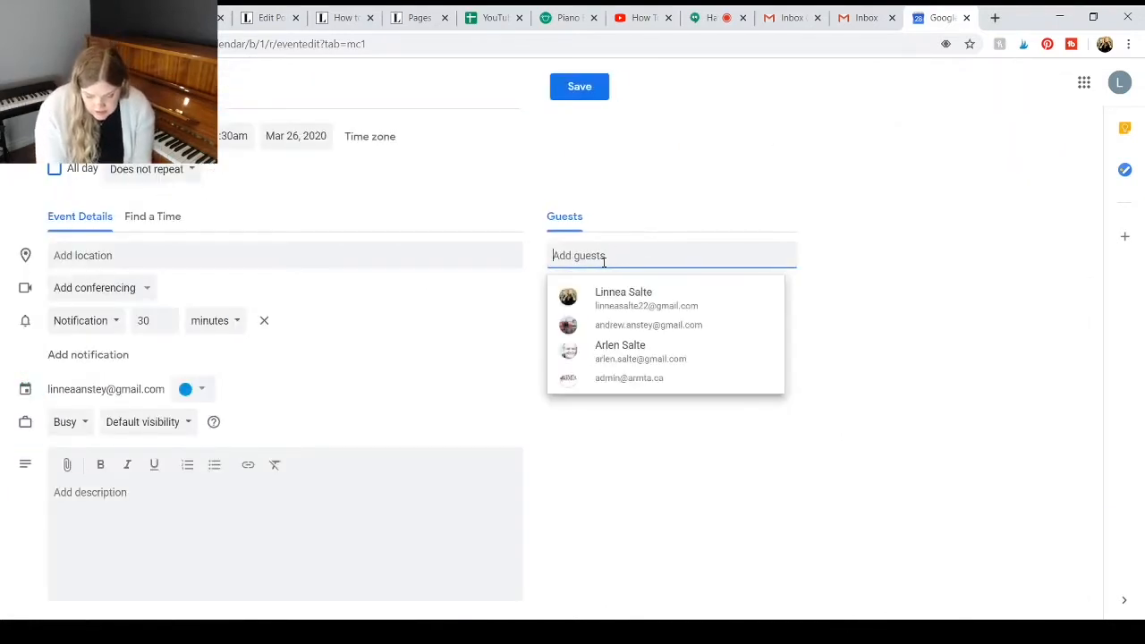
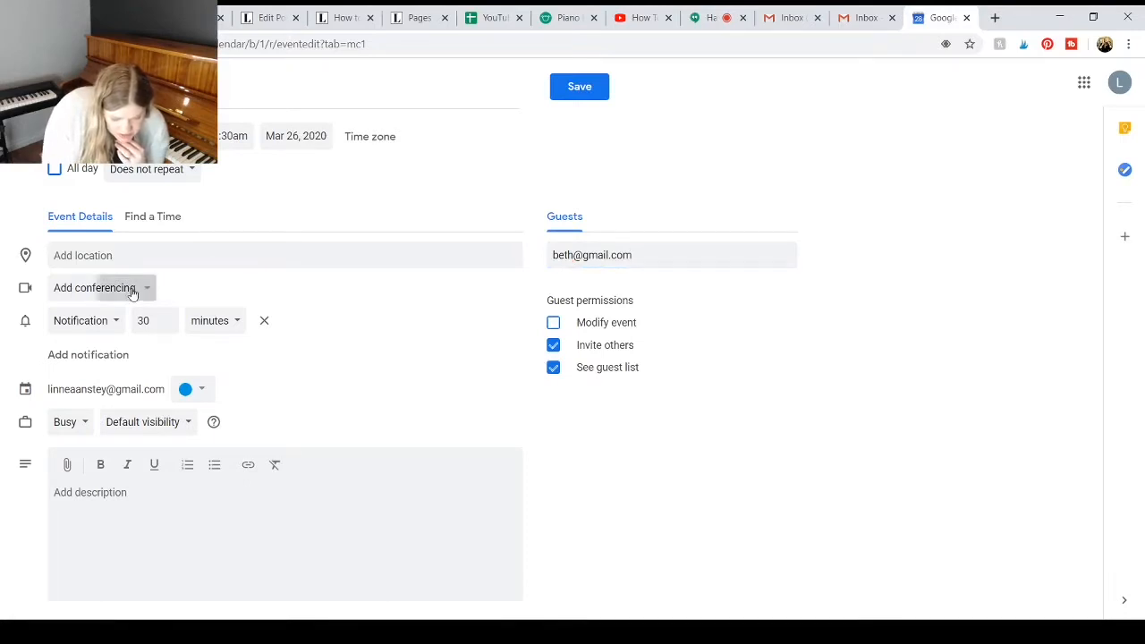
click(101, 287)
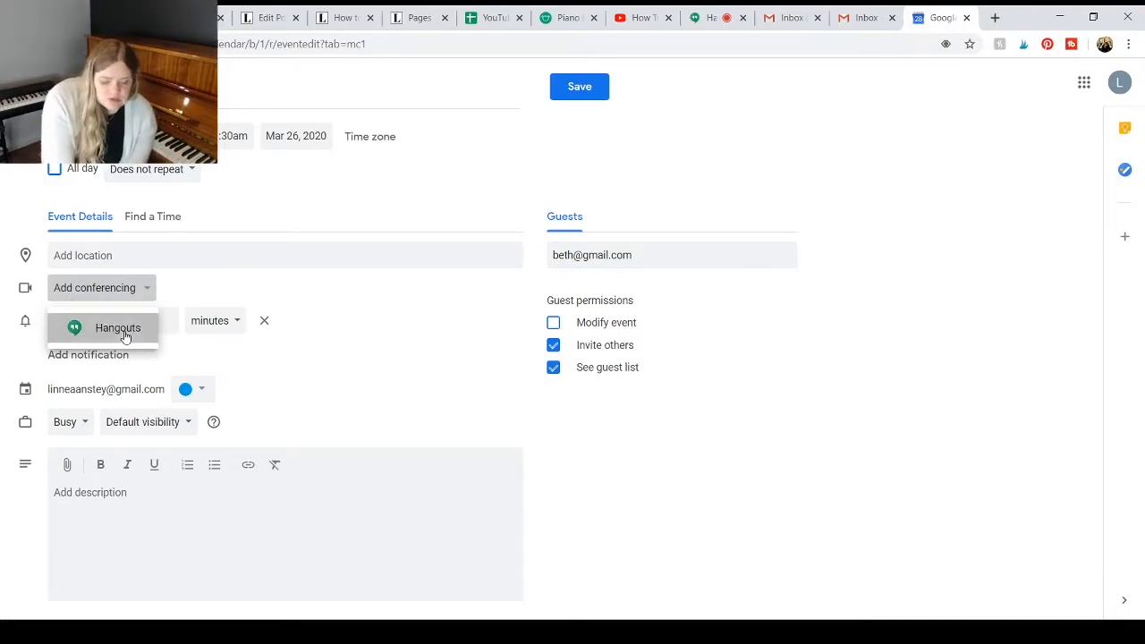
click(118, 328)
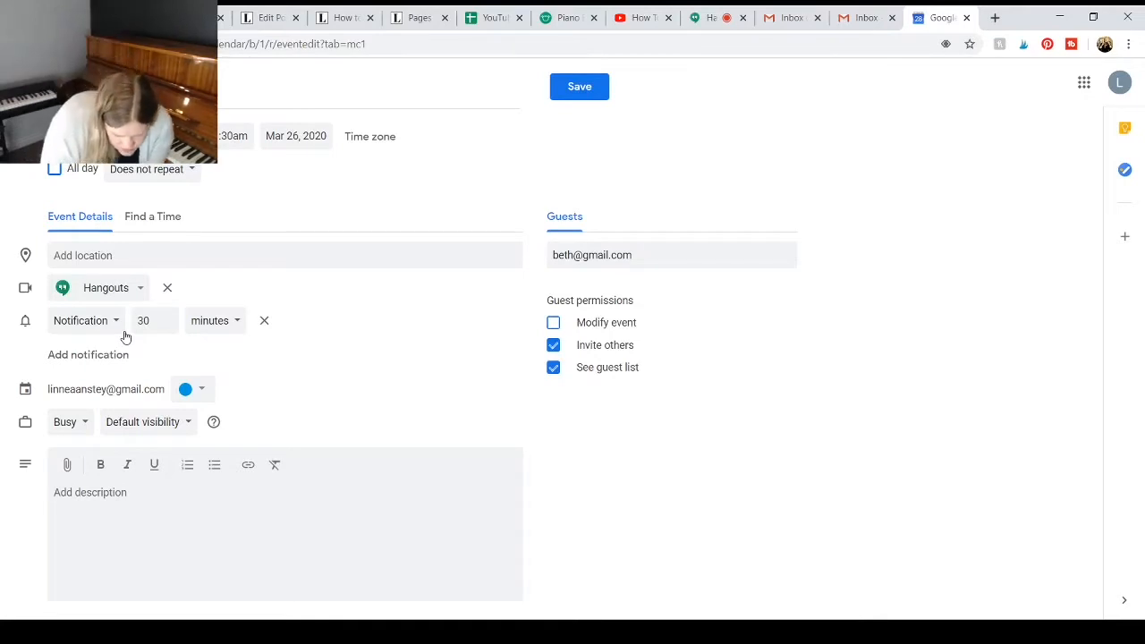
mouse_move(188, 177)
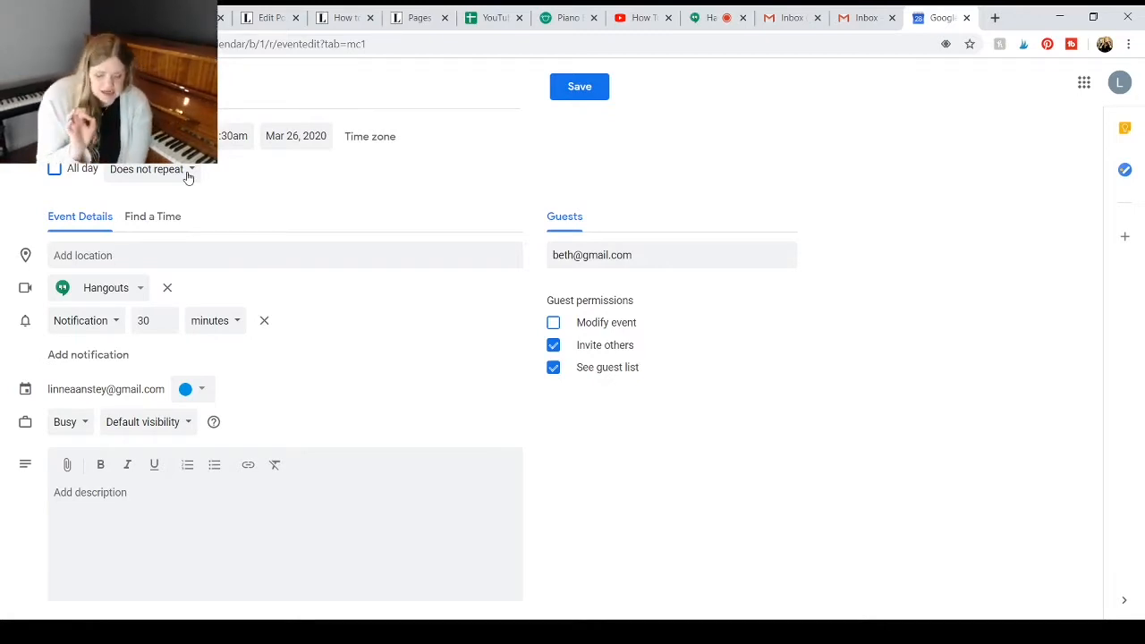
Set Beth-Piano to repeat weekly on Thursday and colour it salmon red.
click(146, 169)
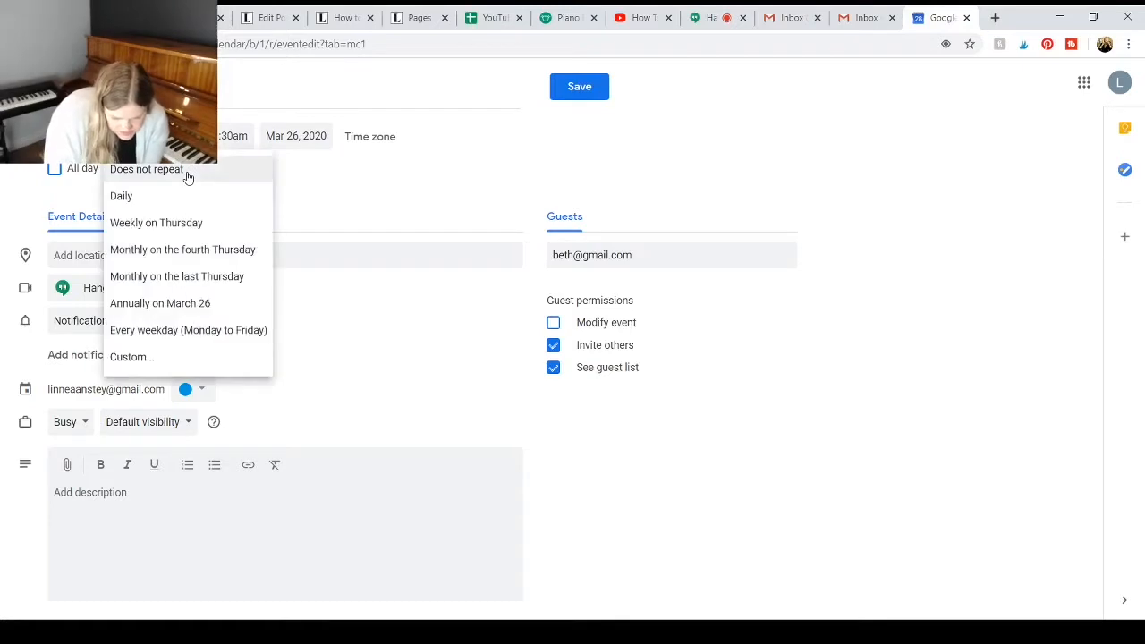
click(155, 223)
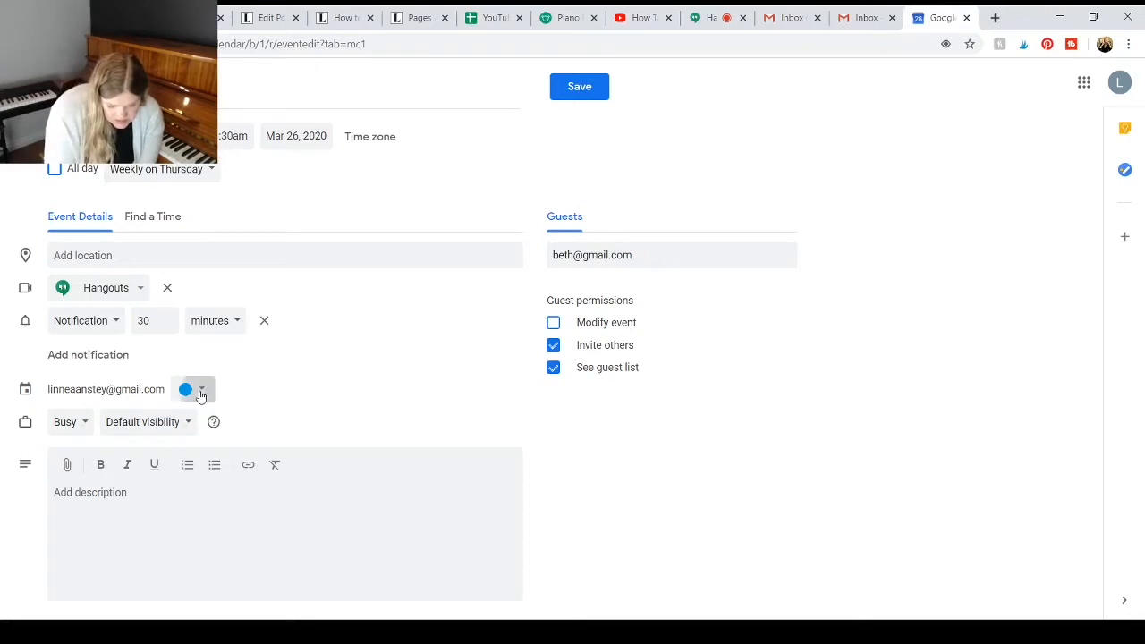
click(202, 389)
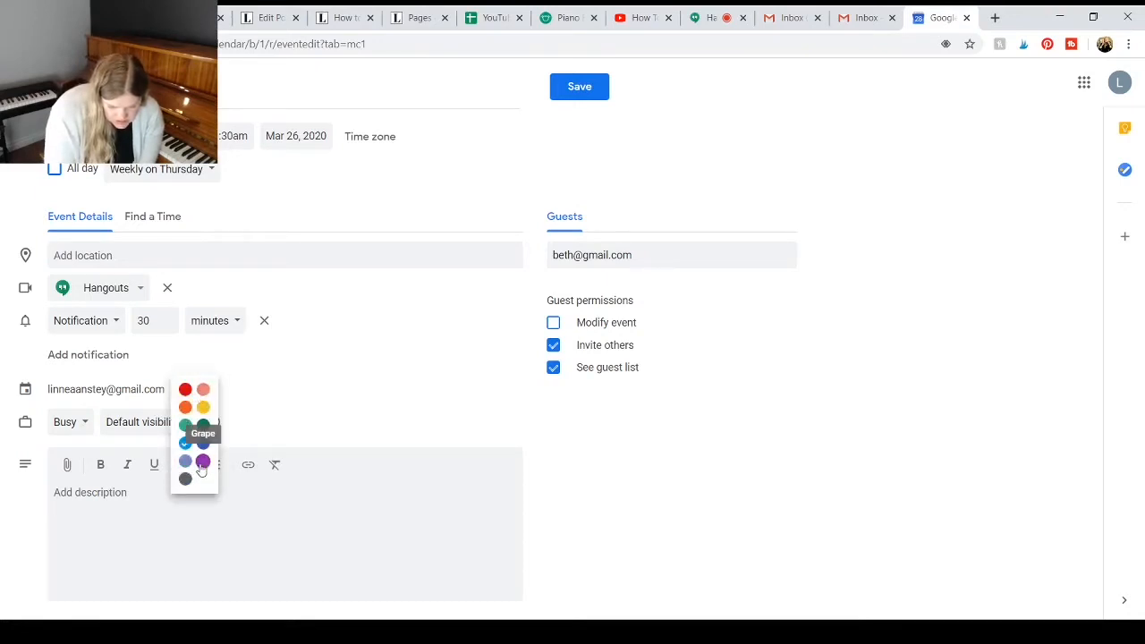
click(204, 463)
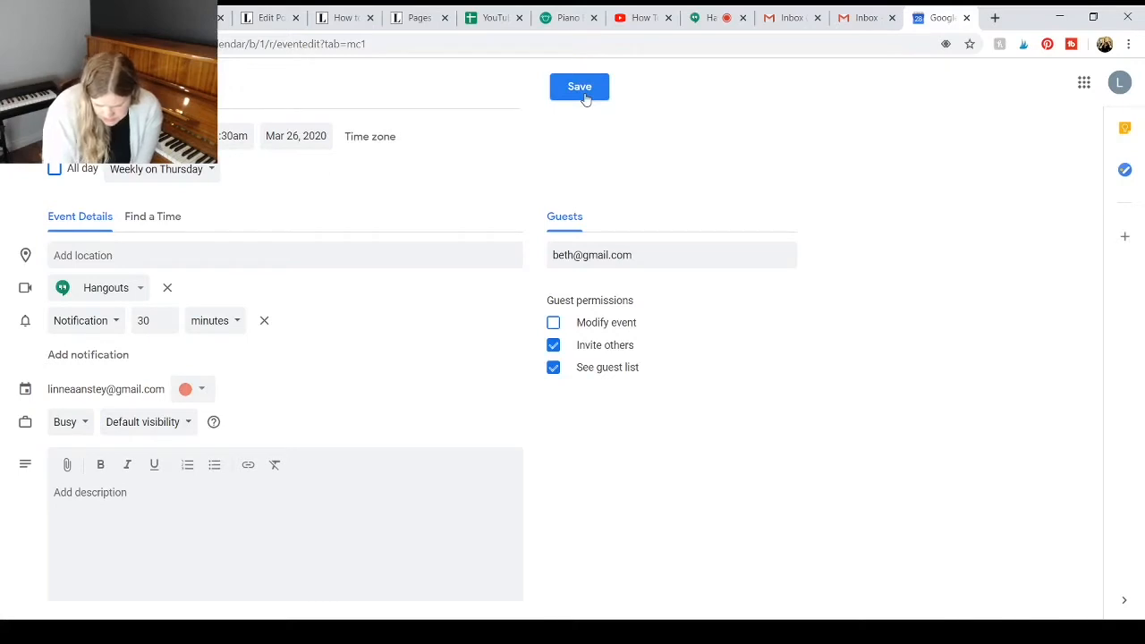
Save the Beth-Piano lesson, dismissing the invitation-email prompt.
click(579, 86)
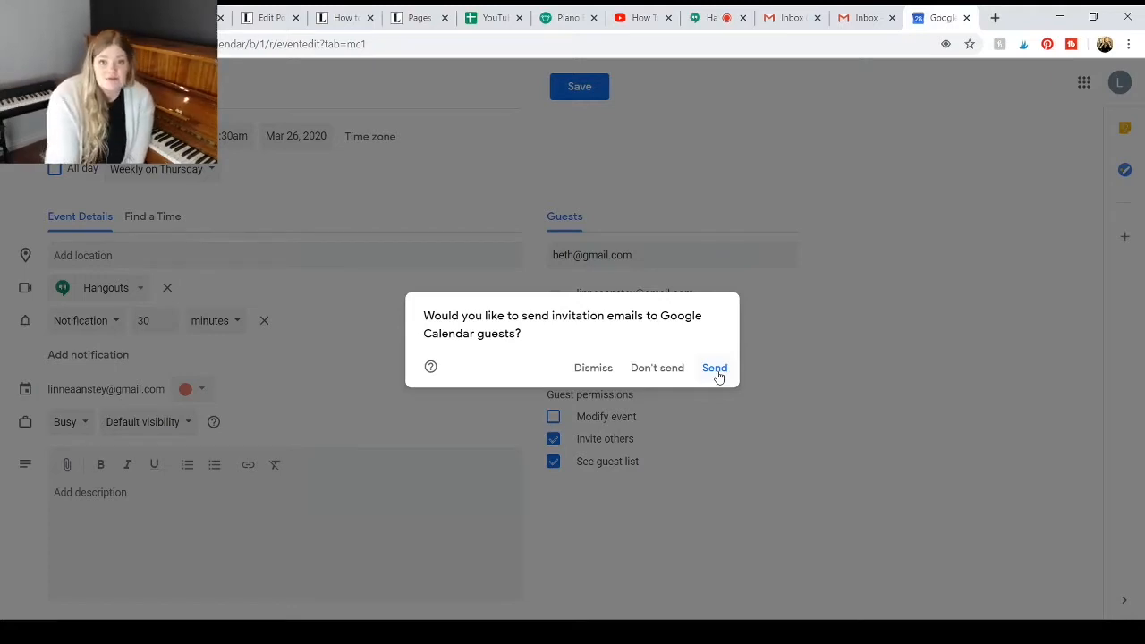
mouse_move(577, 369)
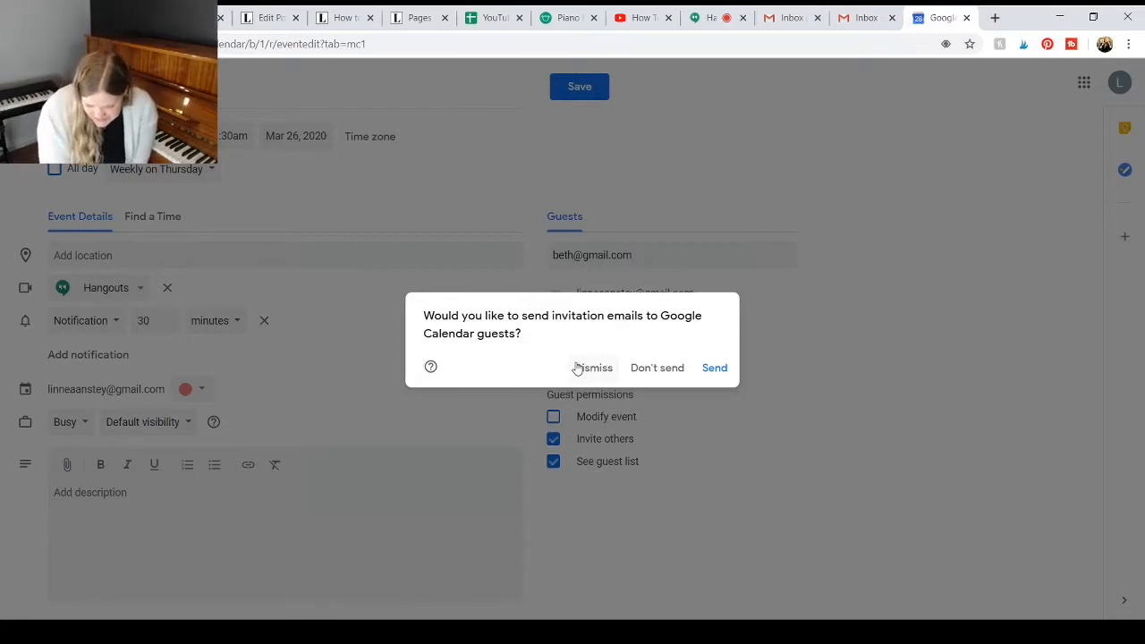
click(592, 368)
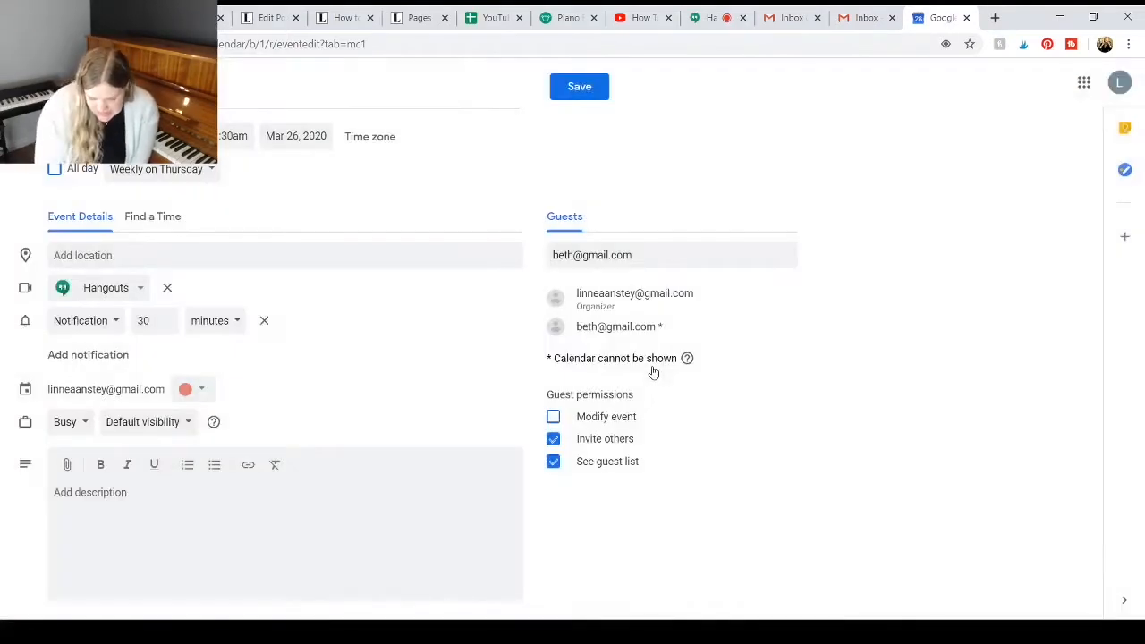
click(579, 86)
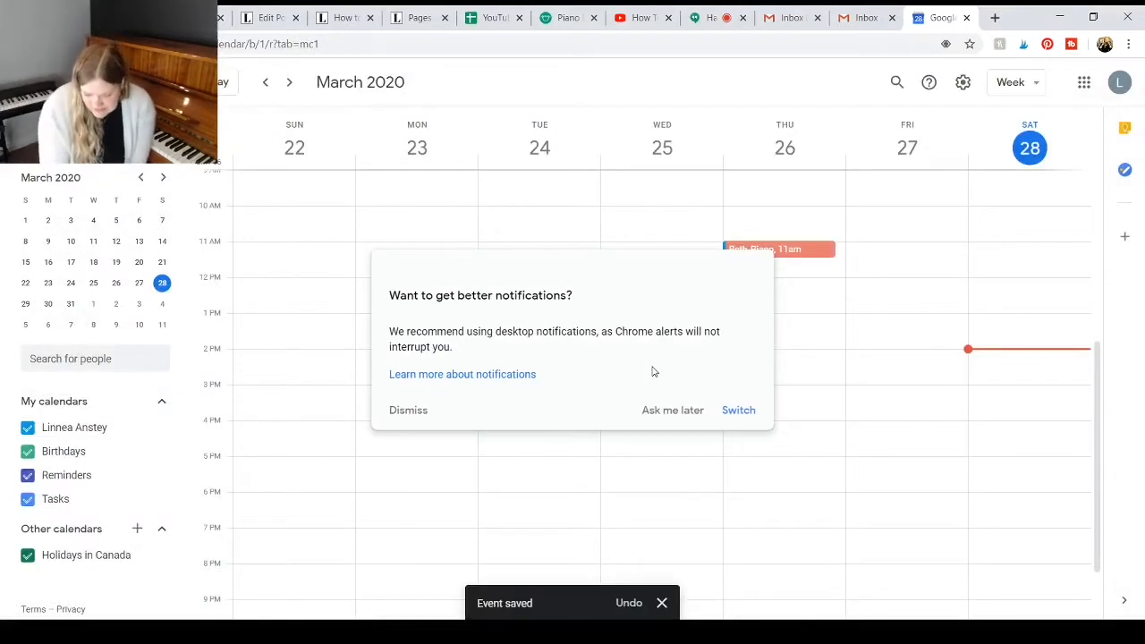
mouse_move(786, 401)
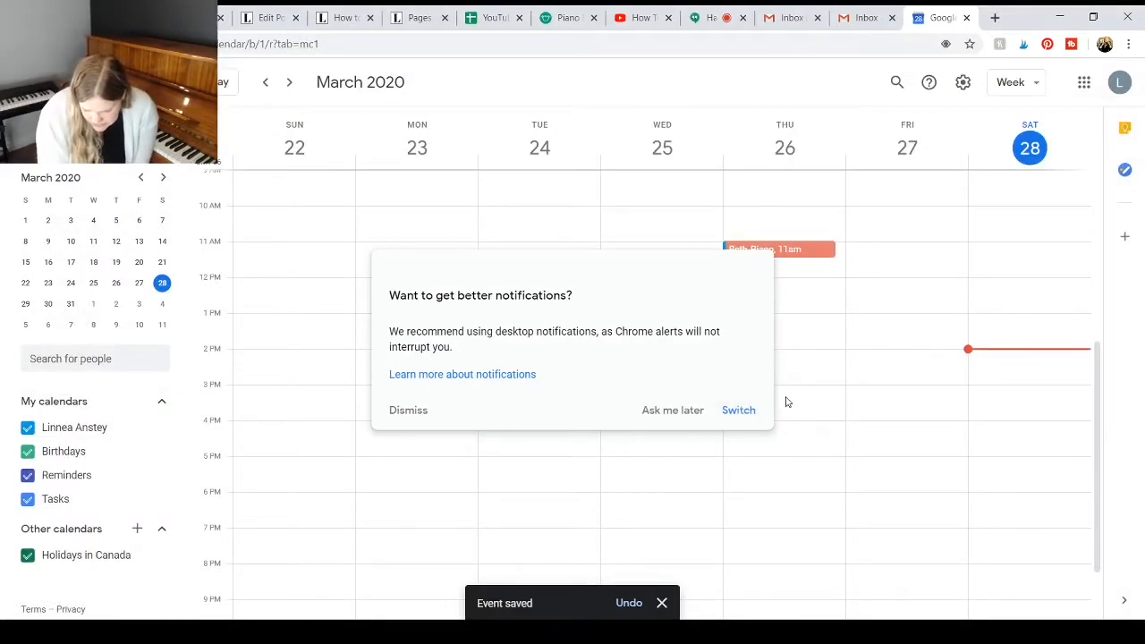
mouse_move(780, 396)
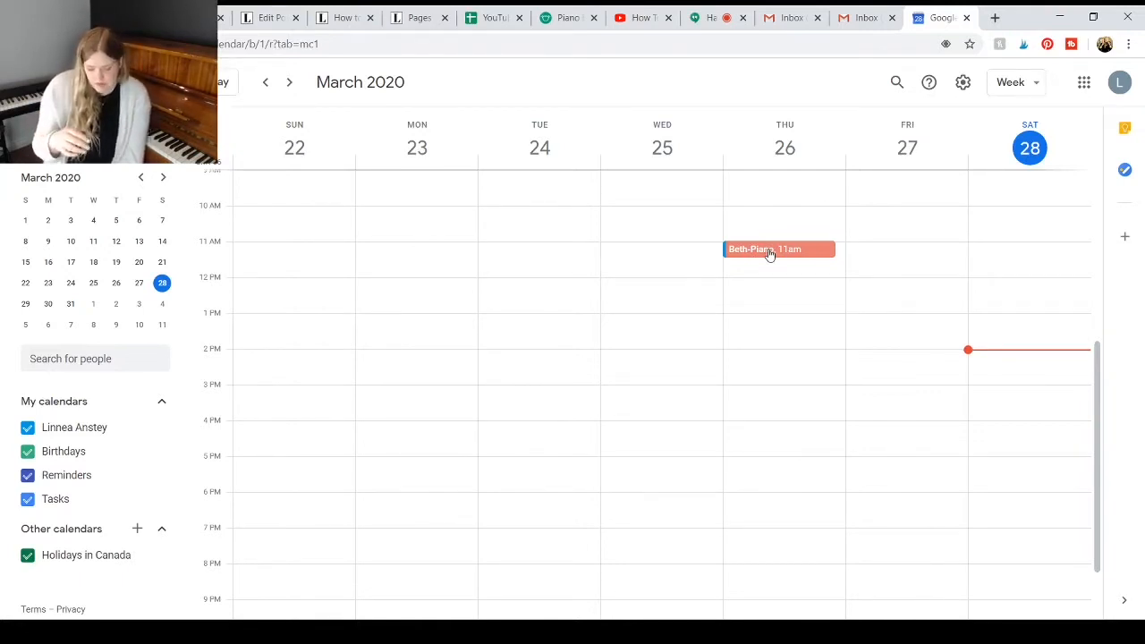
Open the Beth-Piano event, dismiss the tip, and join its Hangouts call.
click(778, 249)
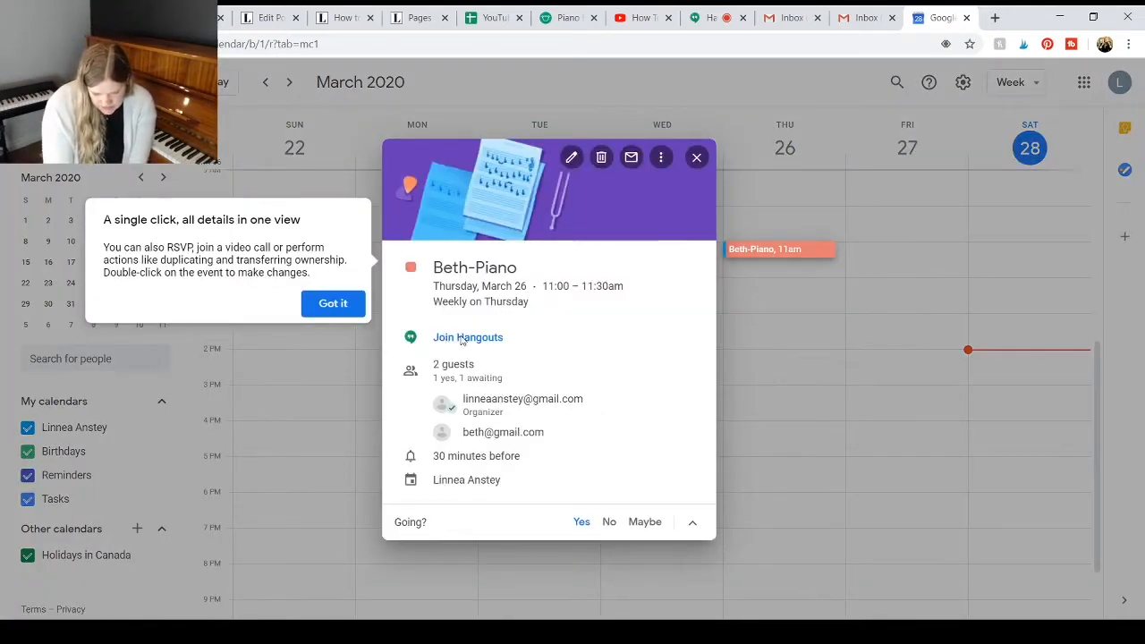
click(333, 303)
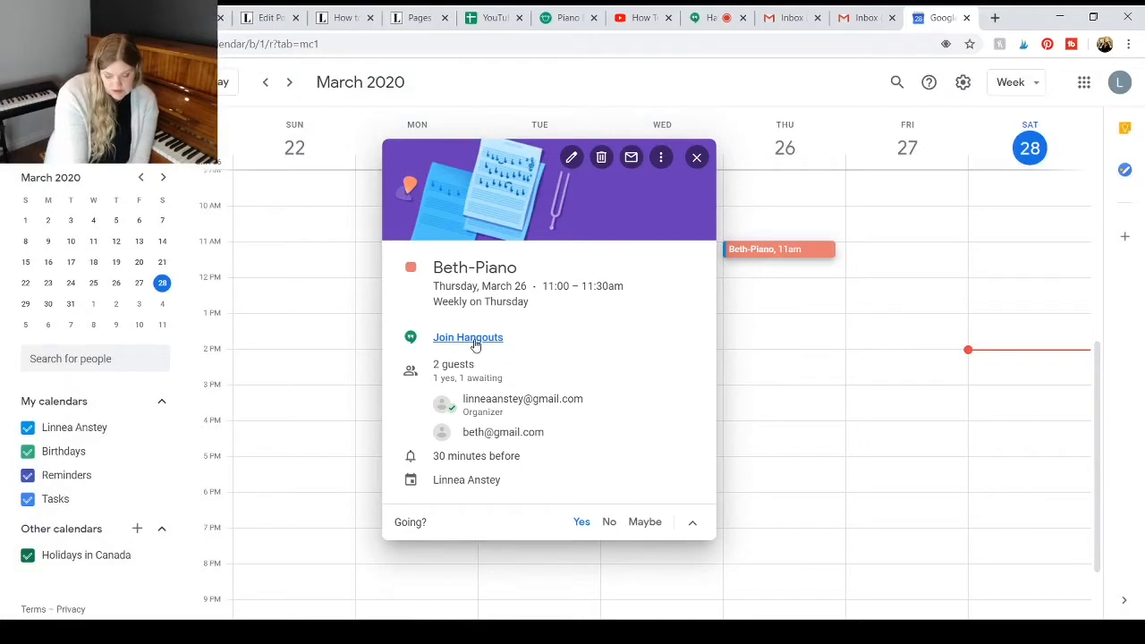
click(468, 338)
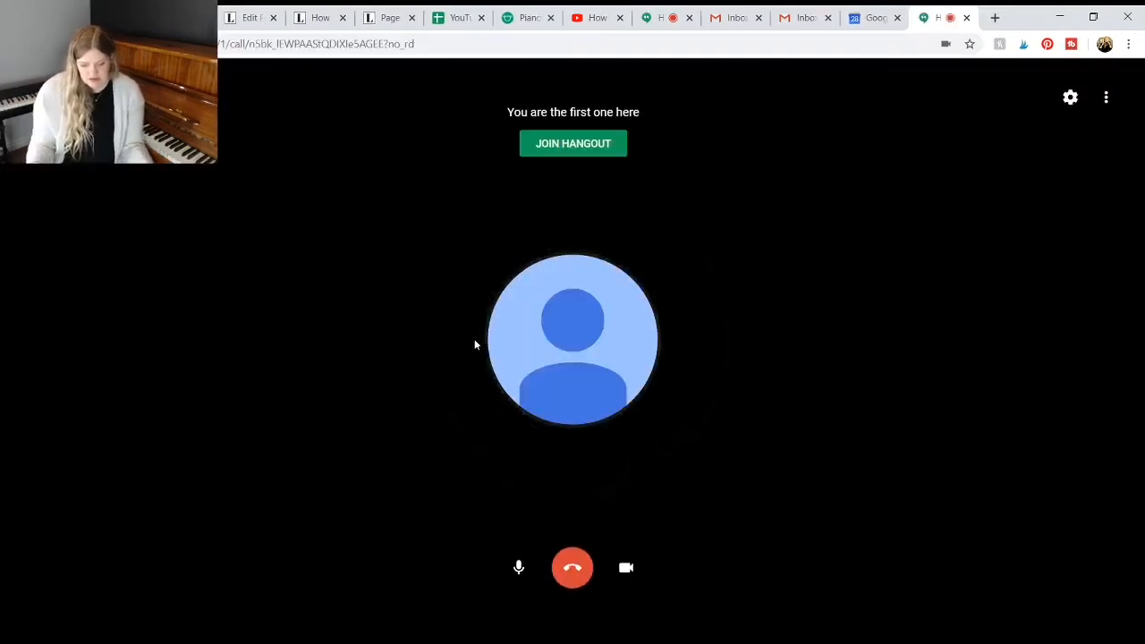
click(626, 567)
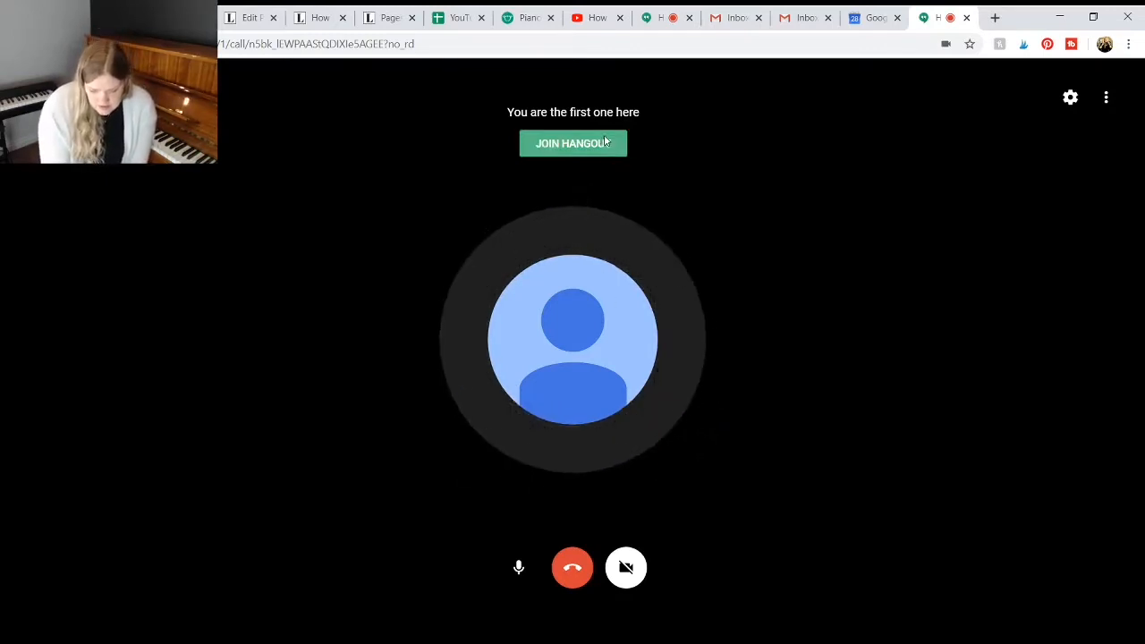
click(572, 143)
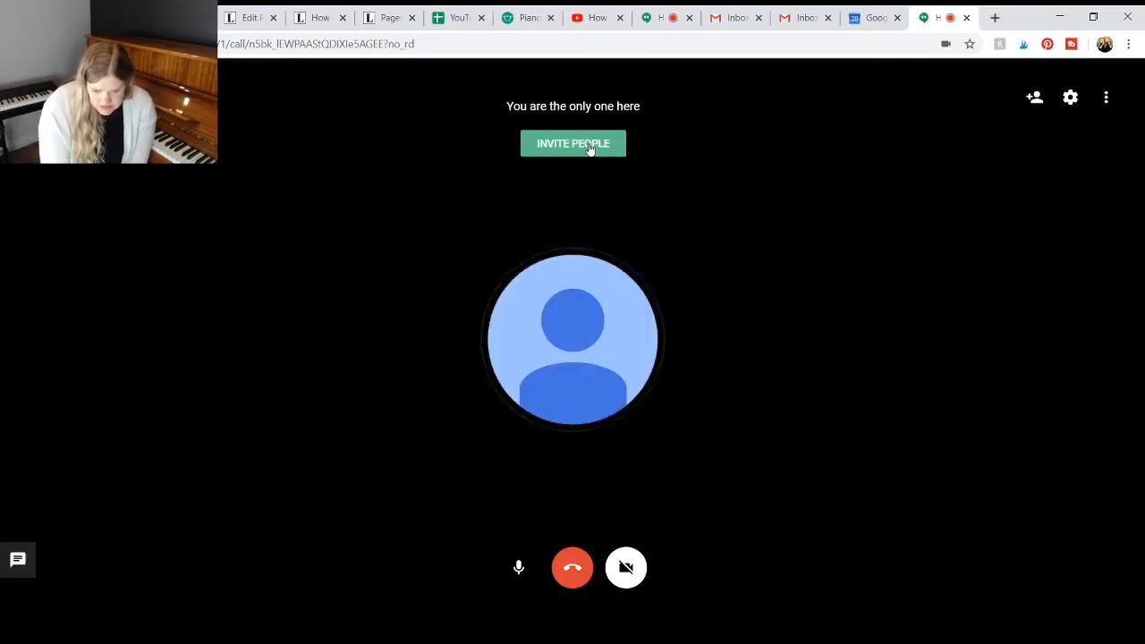
click(573, 143)
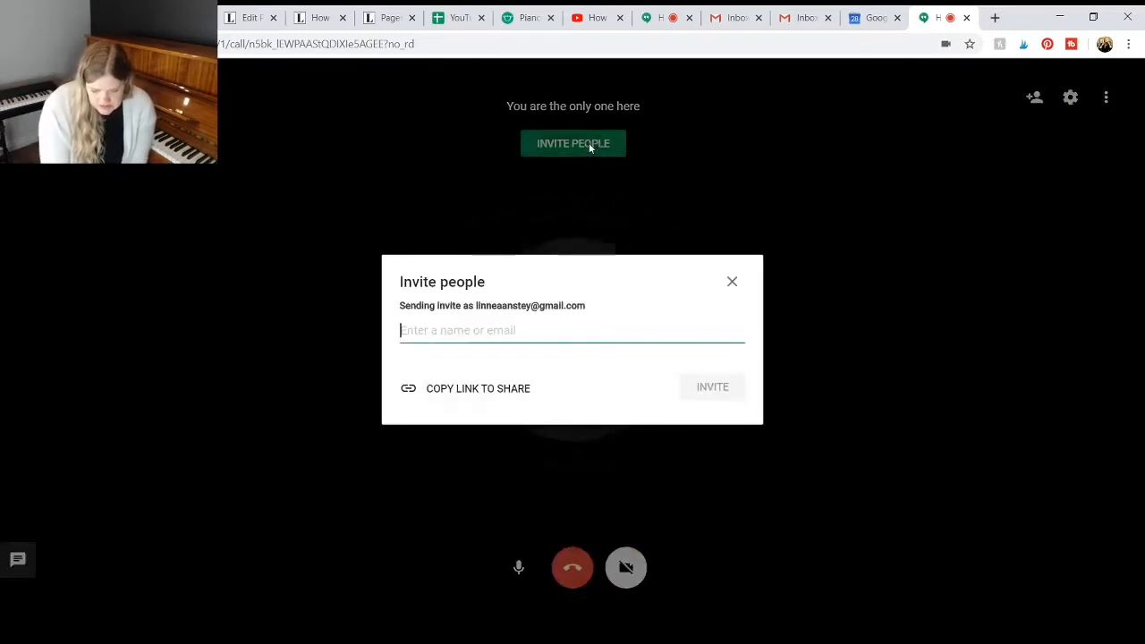
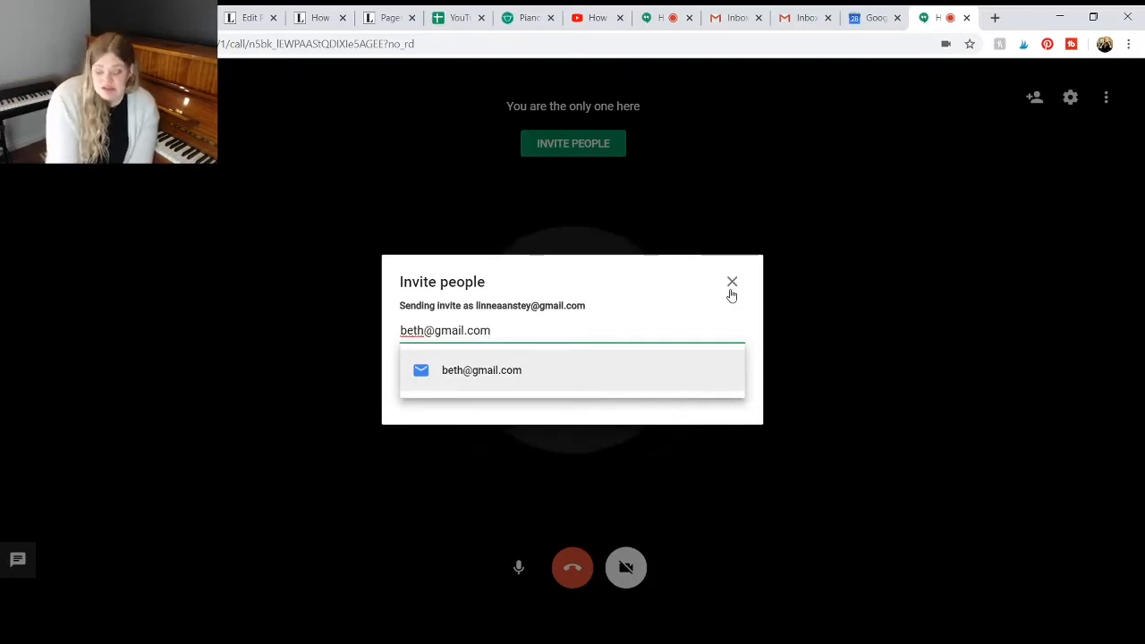
click(732, 282)
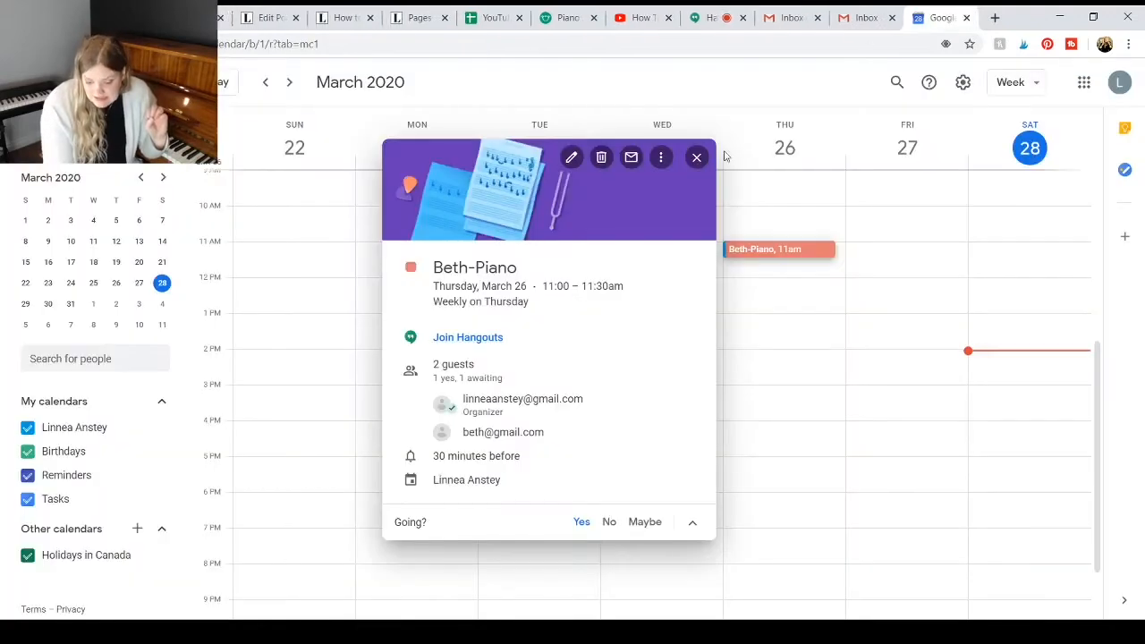
Close the Beth-Piano event details popup.
click(696, 157)
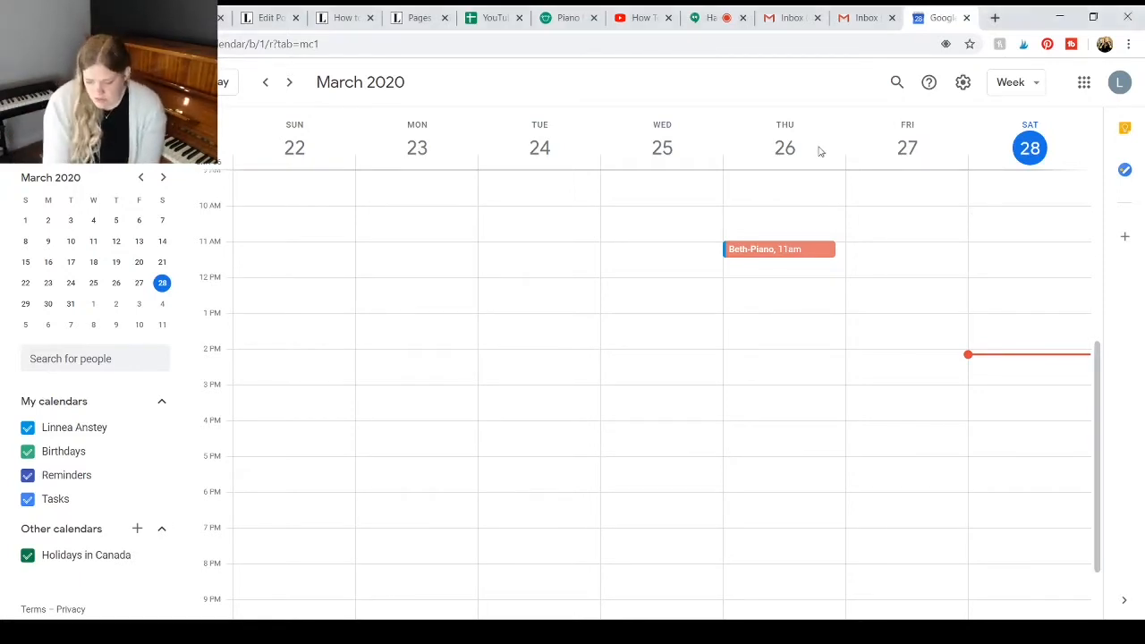
mouse_move(913, 51)
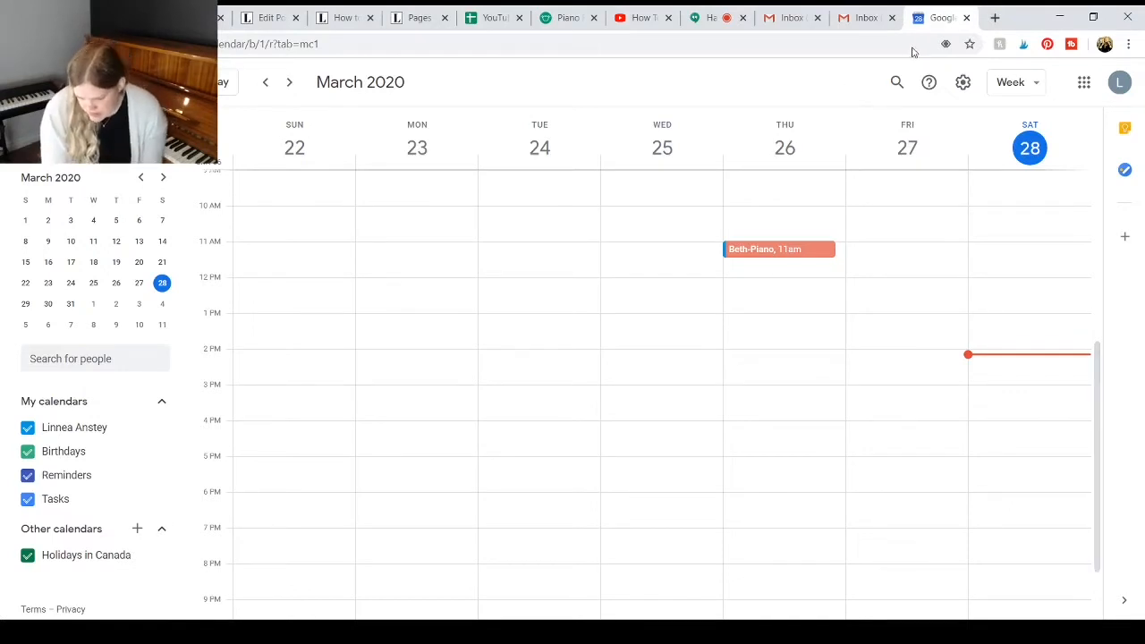
mouse_move(1083, 82)
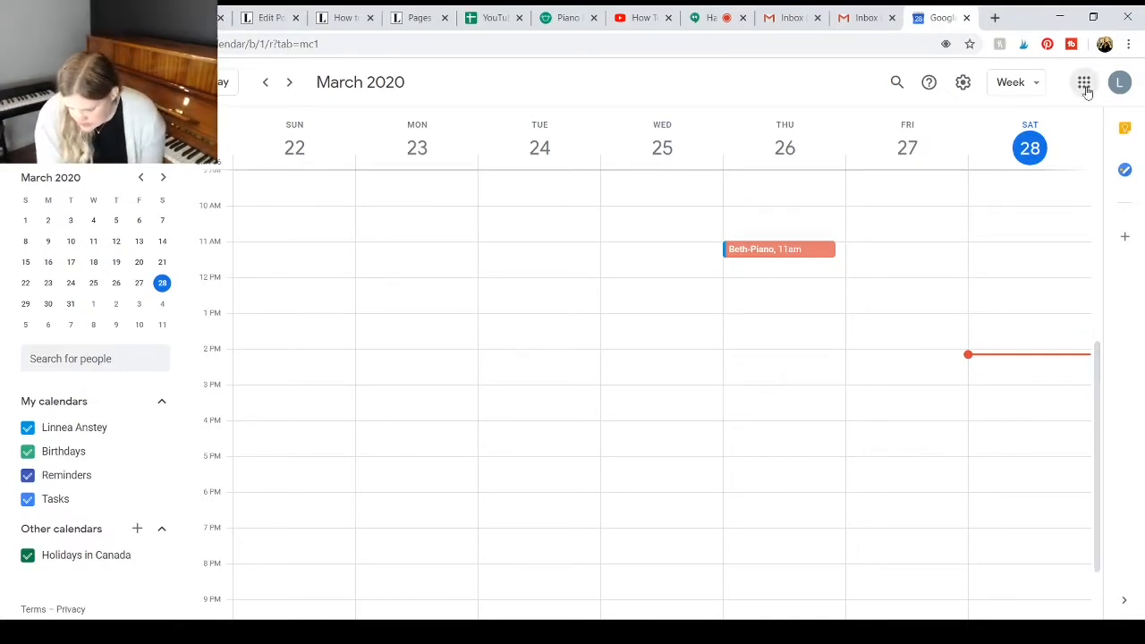
Launch Google Docs from the Google apps grid.
click(1083, 83)
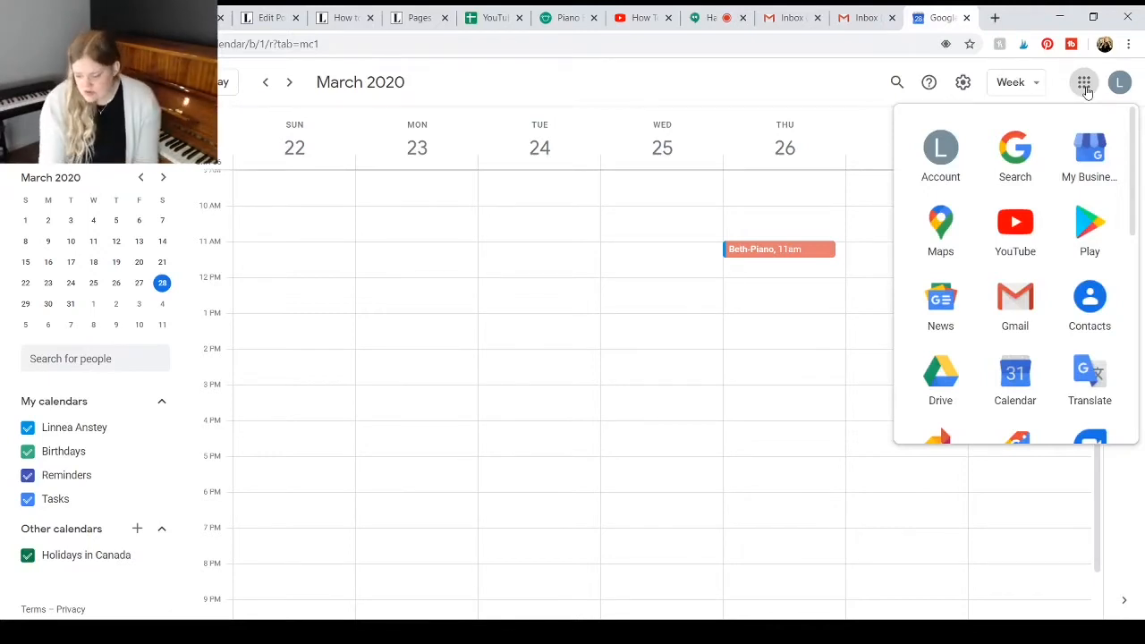
scroll(down, 3)
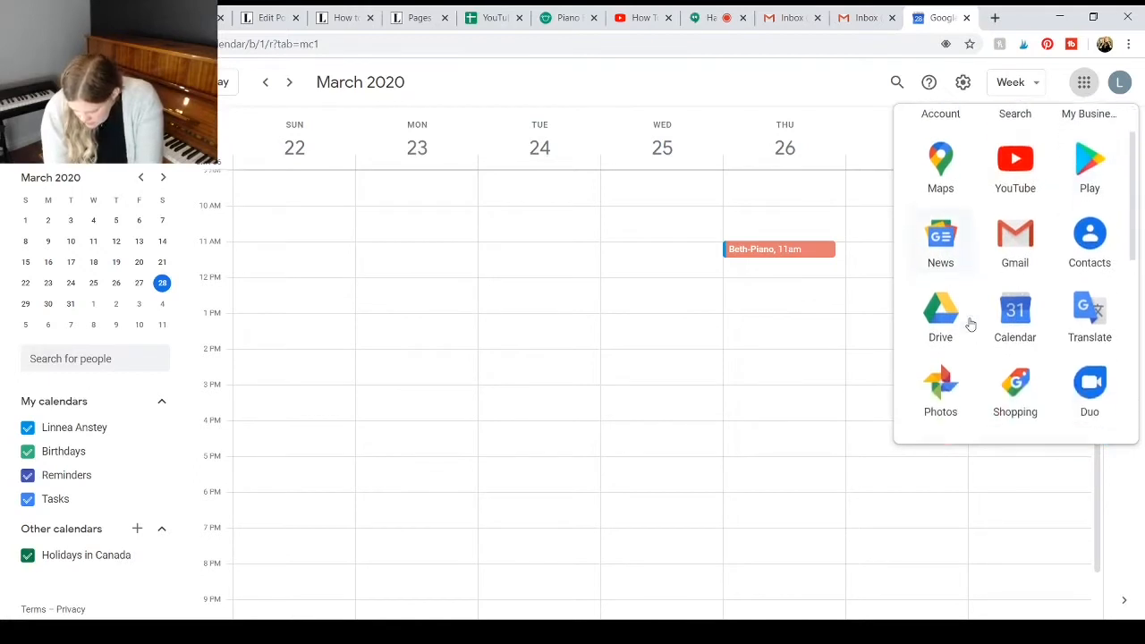
scroll(down, 3)
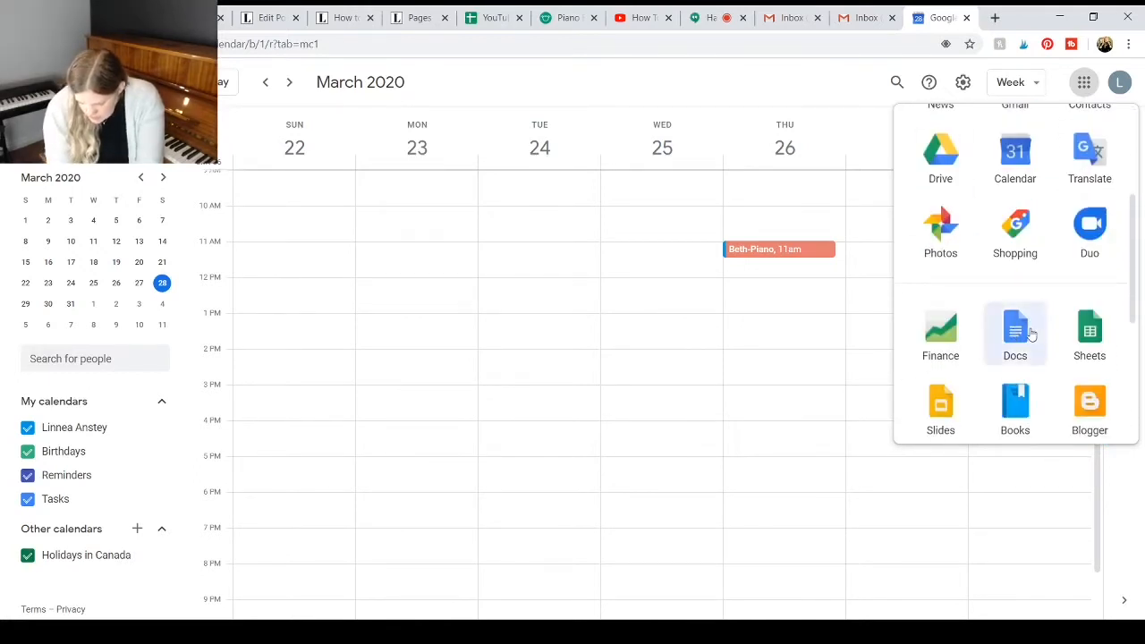
click(1015, 329)
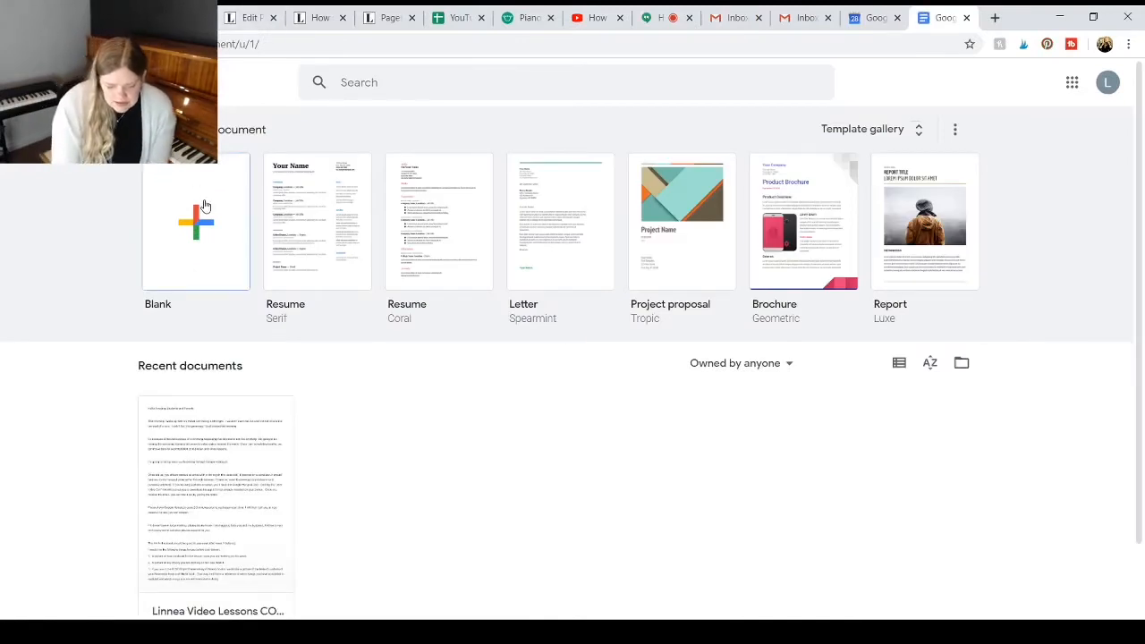
Create a blank Doc with the corrected, centred title 'Beth's Piano Lesson'.
click(195, 221)
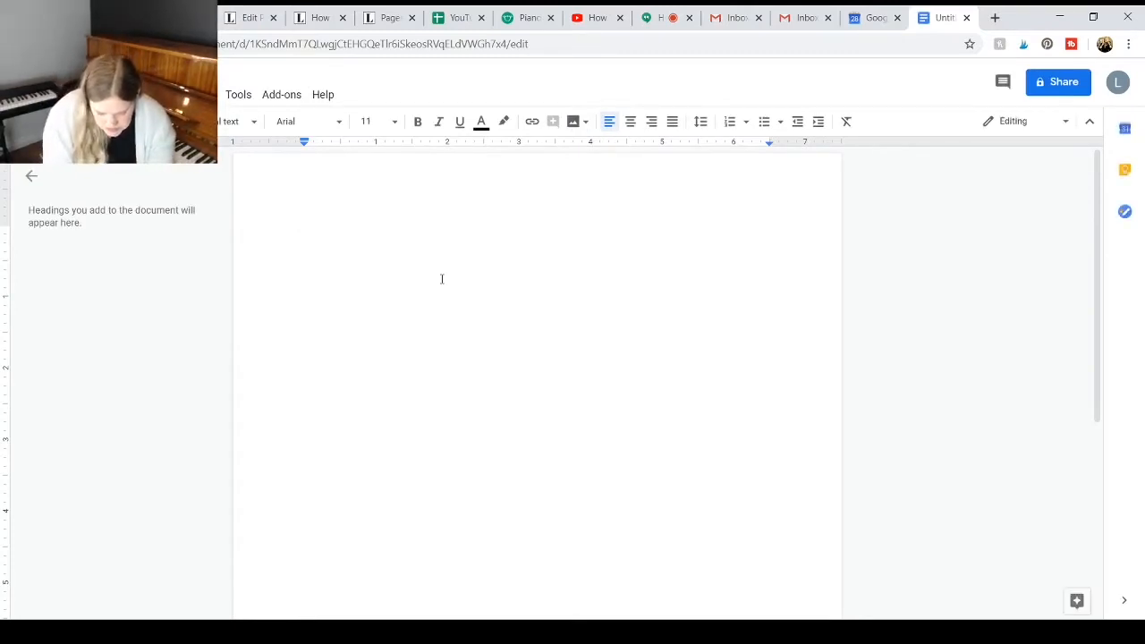
text(Bath)
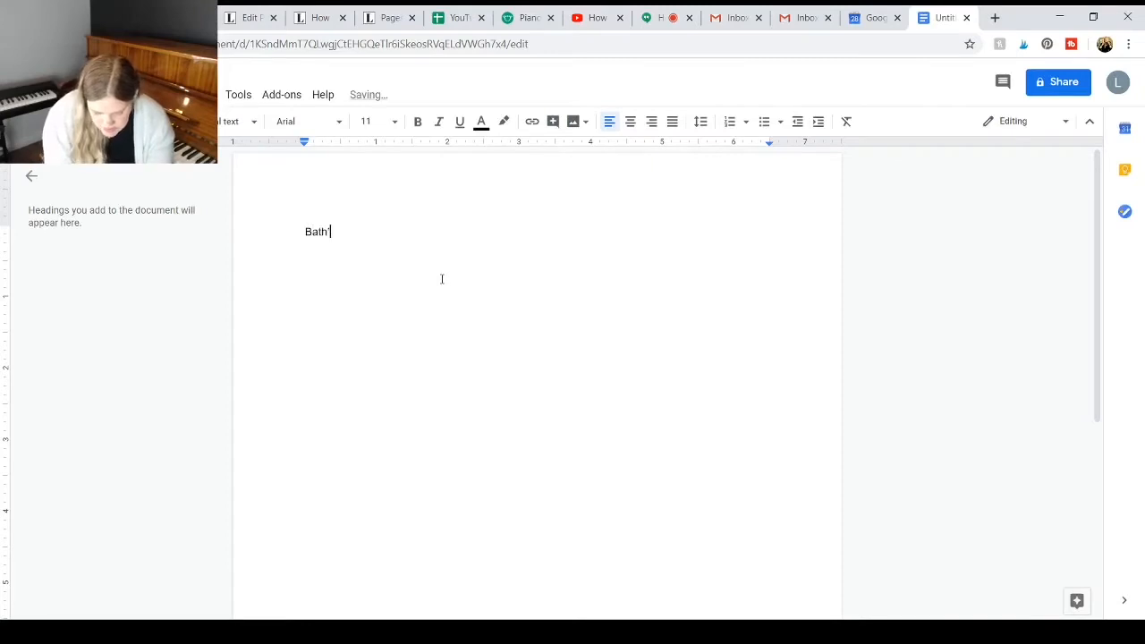
text('e Piano L)
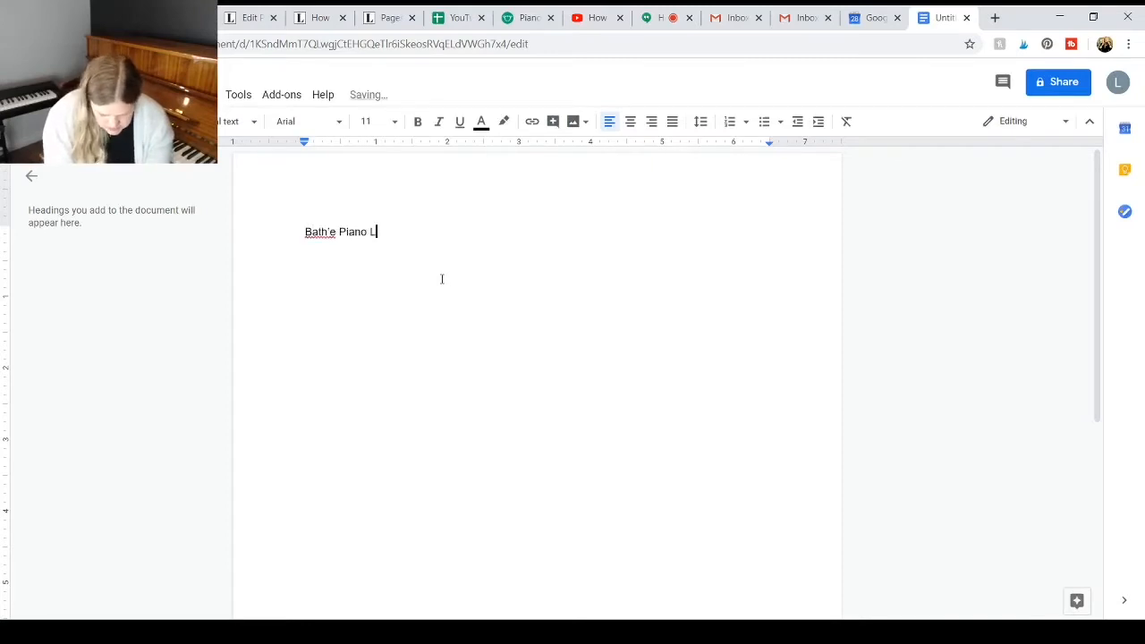
text(esson)
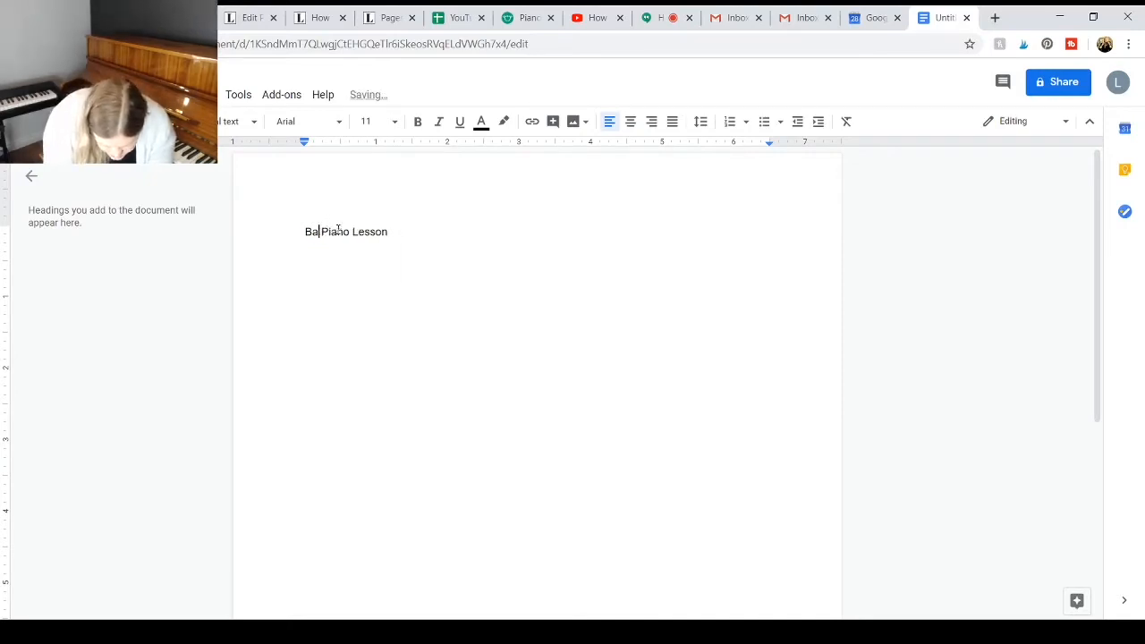
text(eth's)
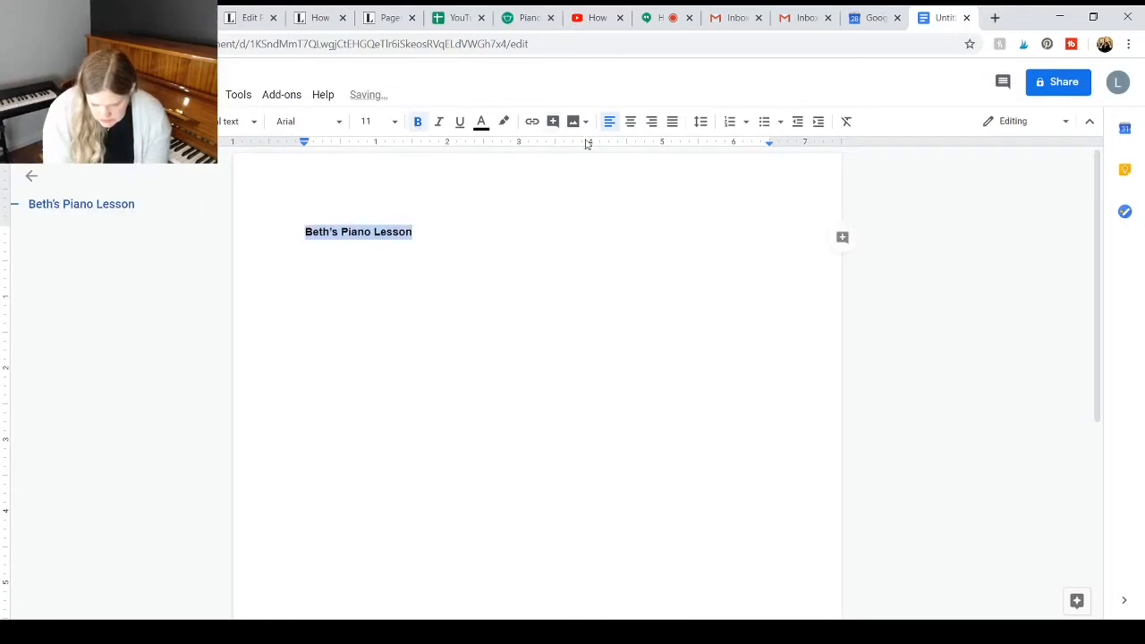
click(630, 120)
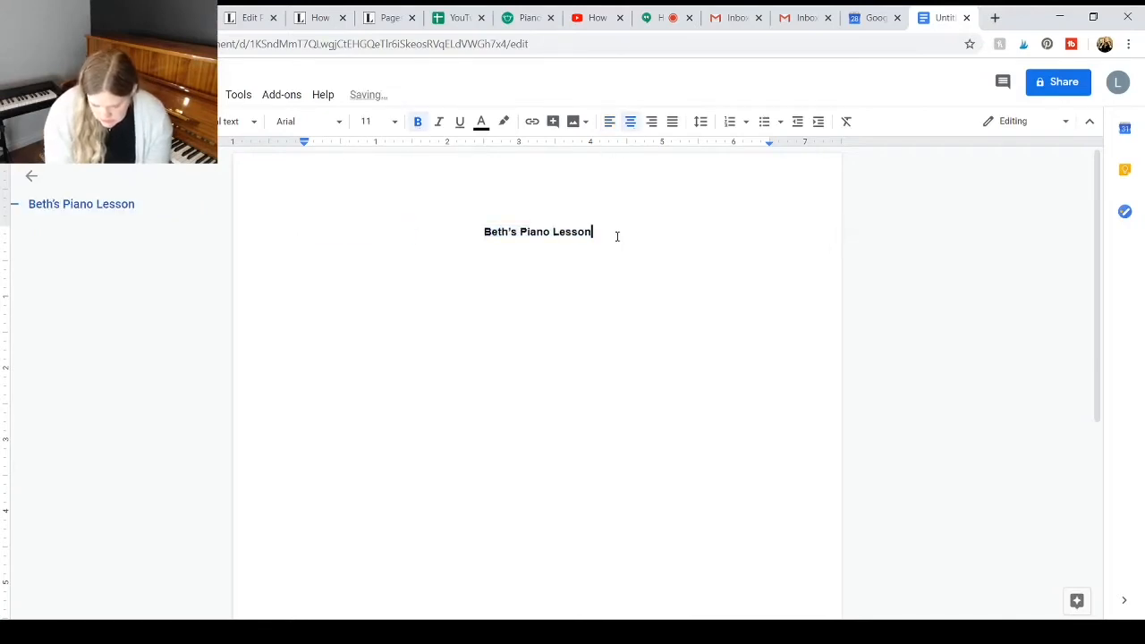
key(enter)
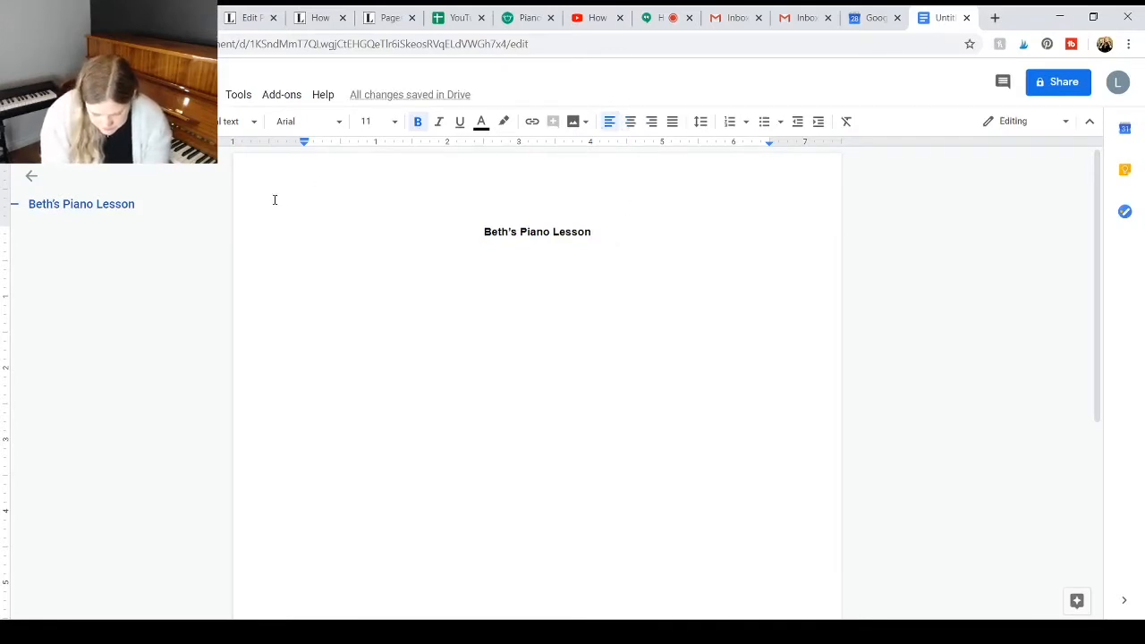
Type the March 30 date, a Technique bullet, and a Song note 'work on dynamics'.
text(March 30)
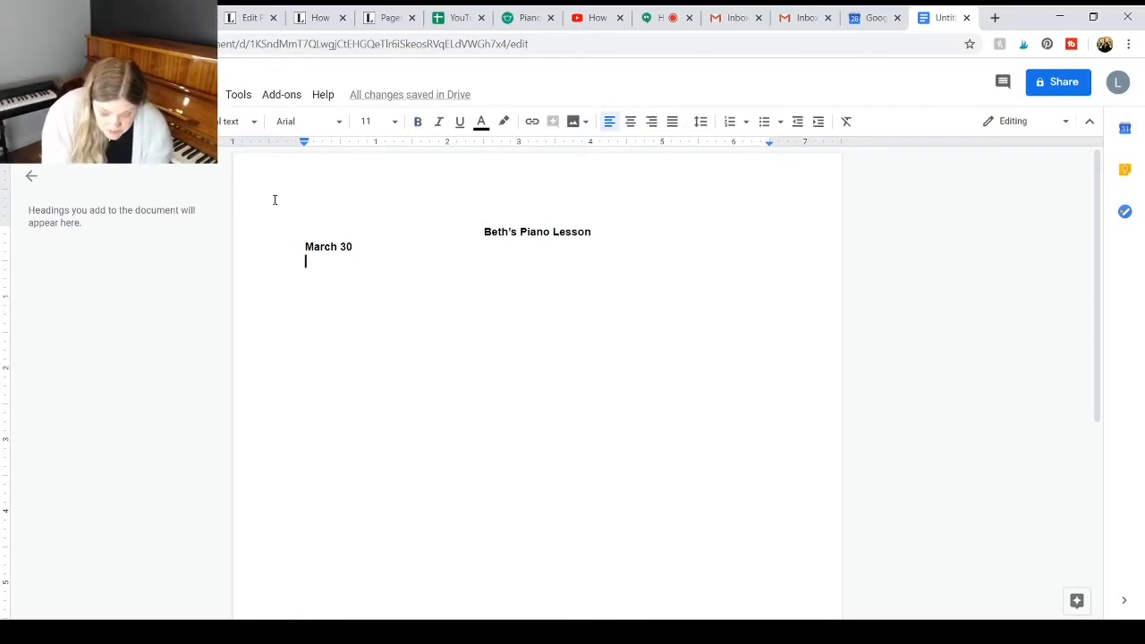
text(Technique)
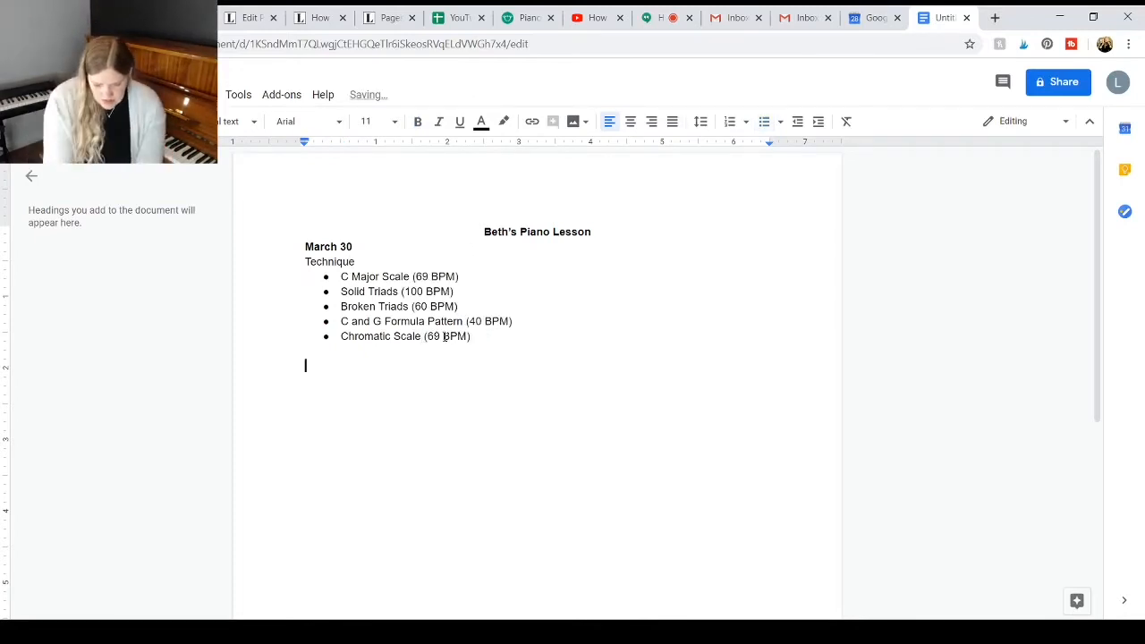
text(Songs)
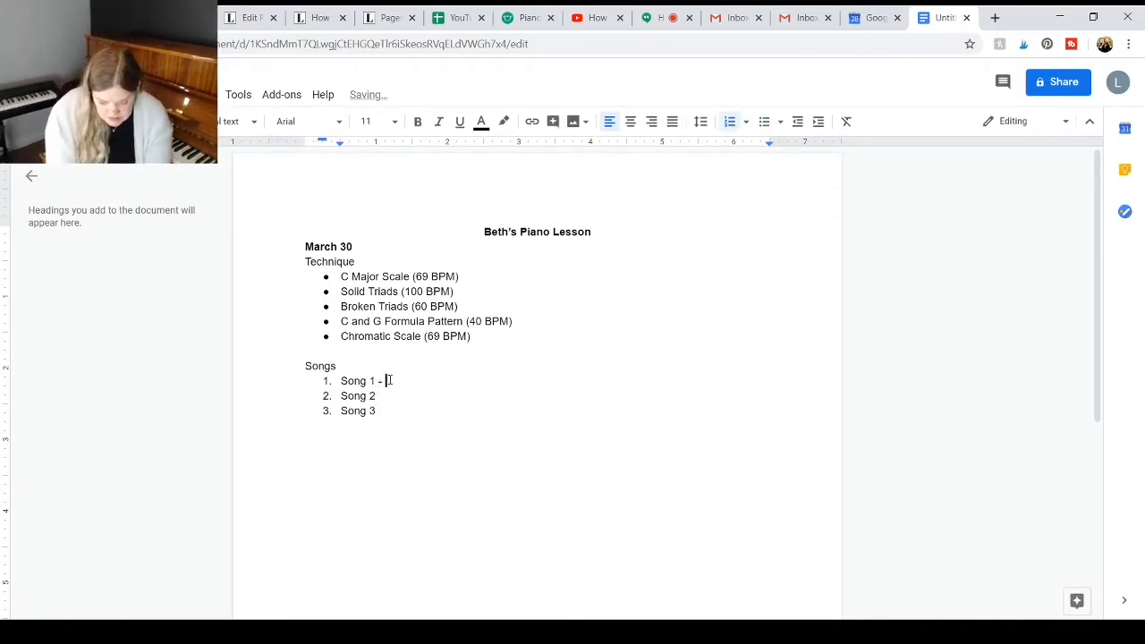
text(work on dy)
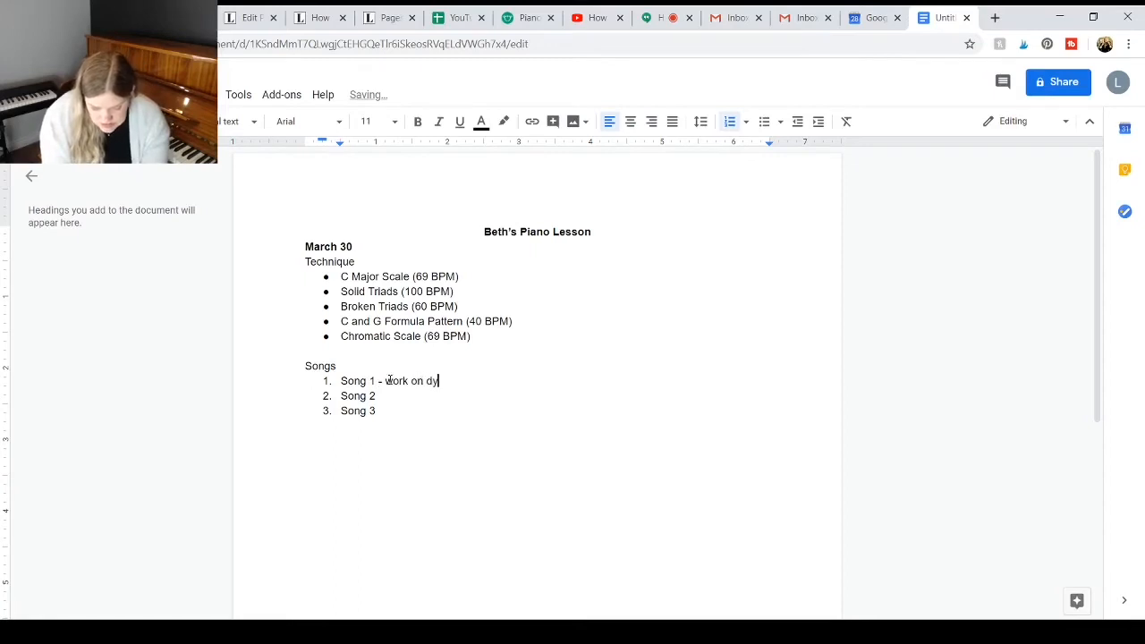
text(namics)
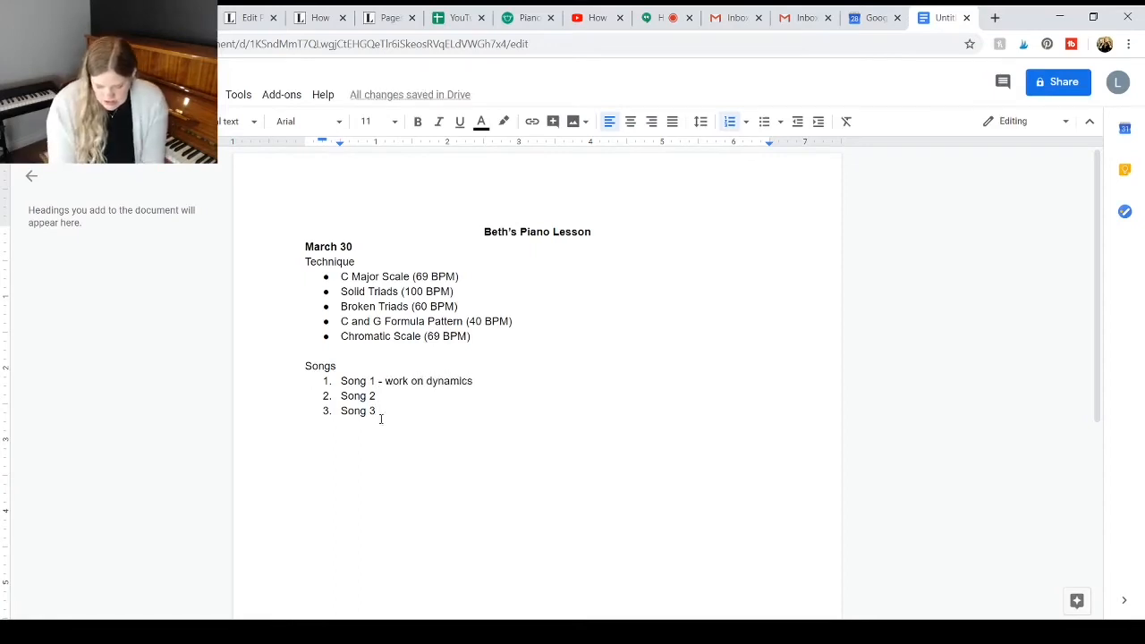
End the songs list and add a Theory line for pages 70-71.
key(enter)
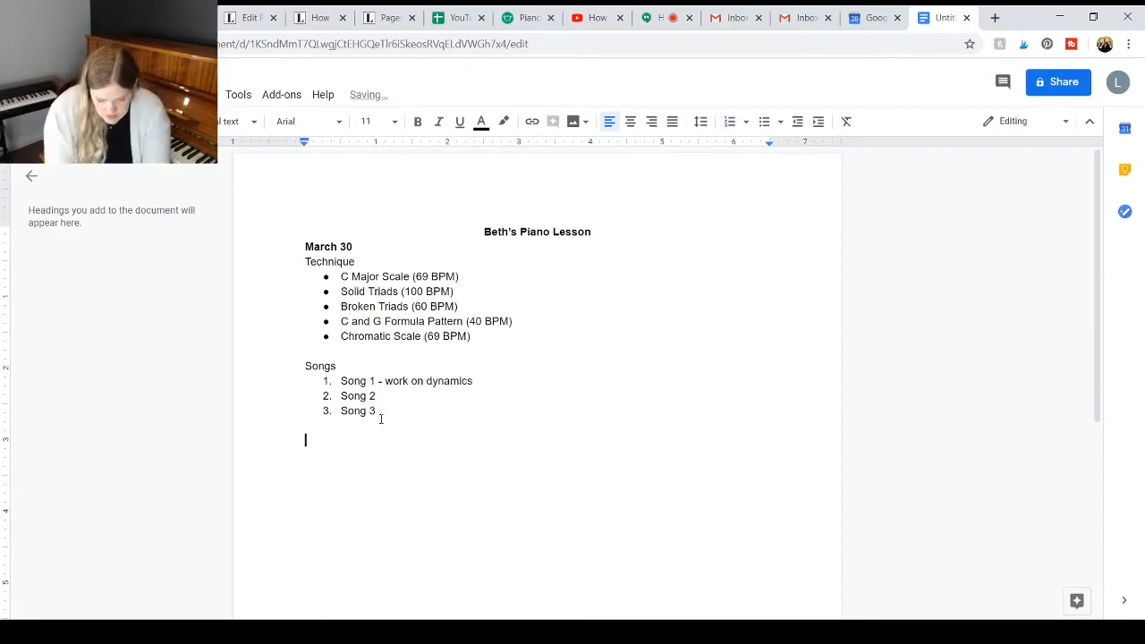
text(Theor)
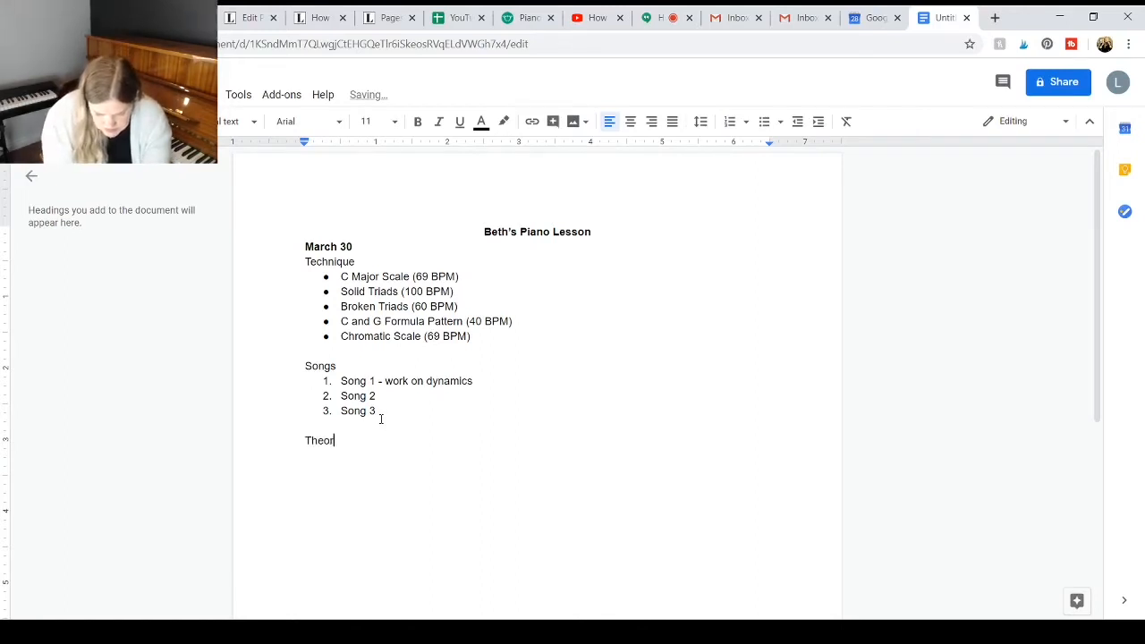
text(-Pg)
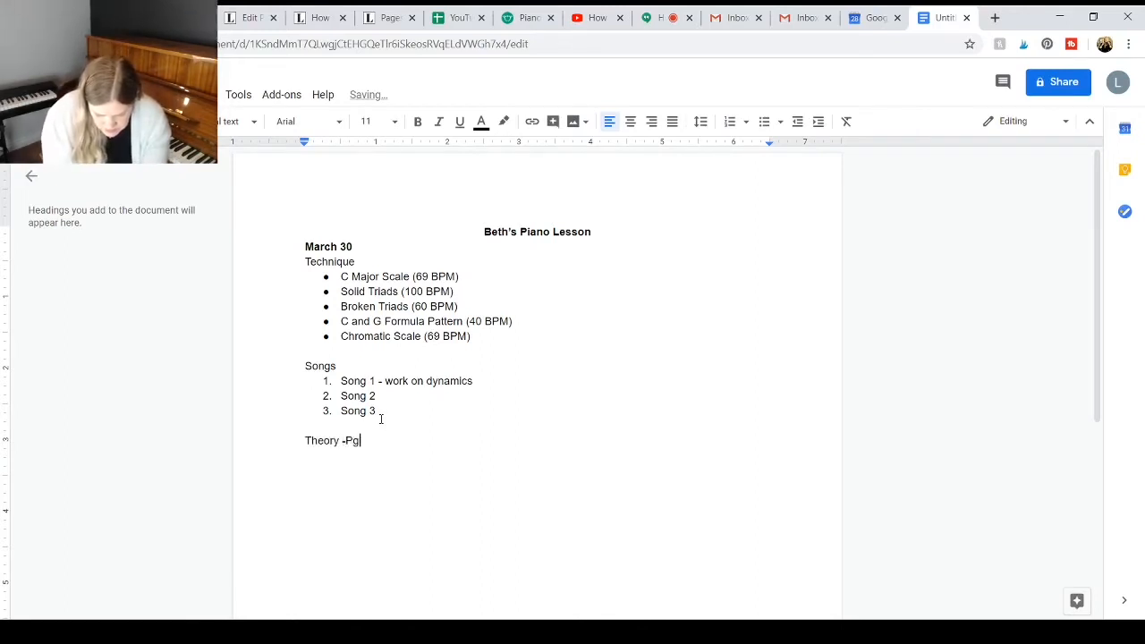
text(70-71)
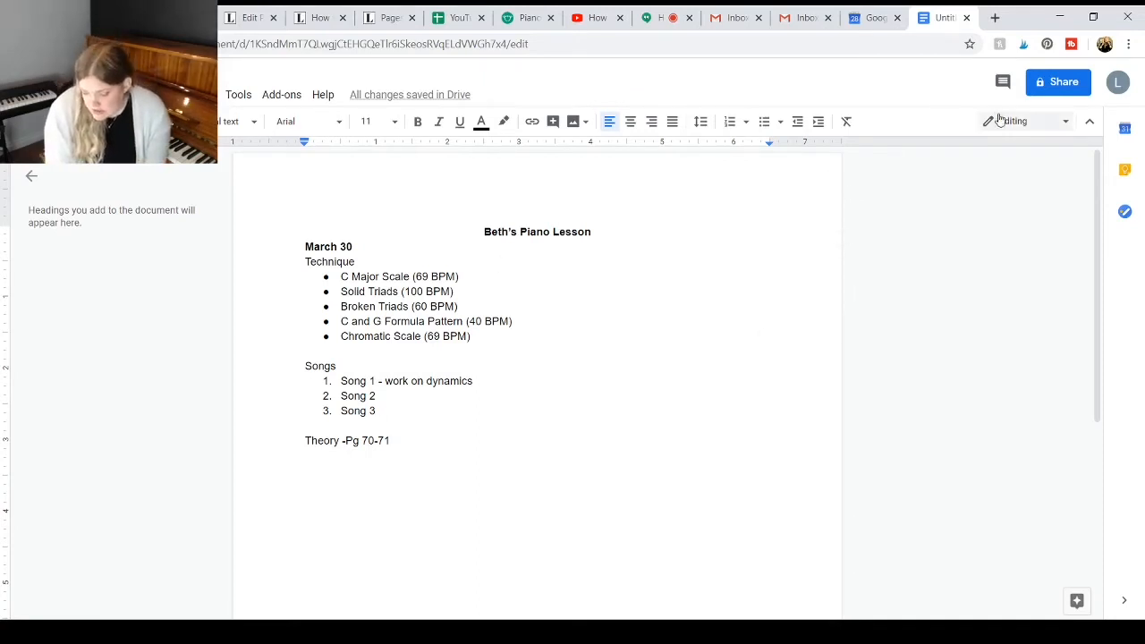
Start sharing the doc, keeping the suggested name 'Beth's Piano Lesson'.
click(1058, 81)
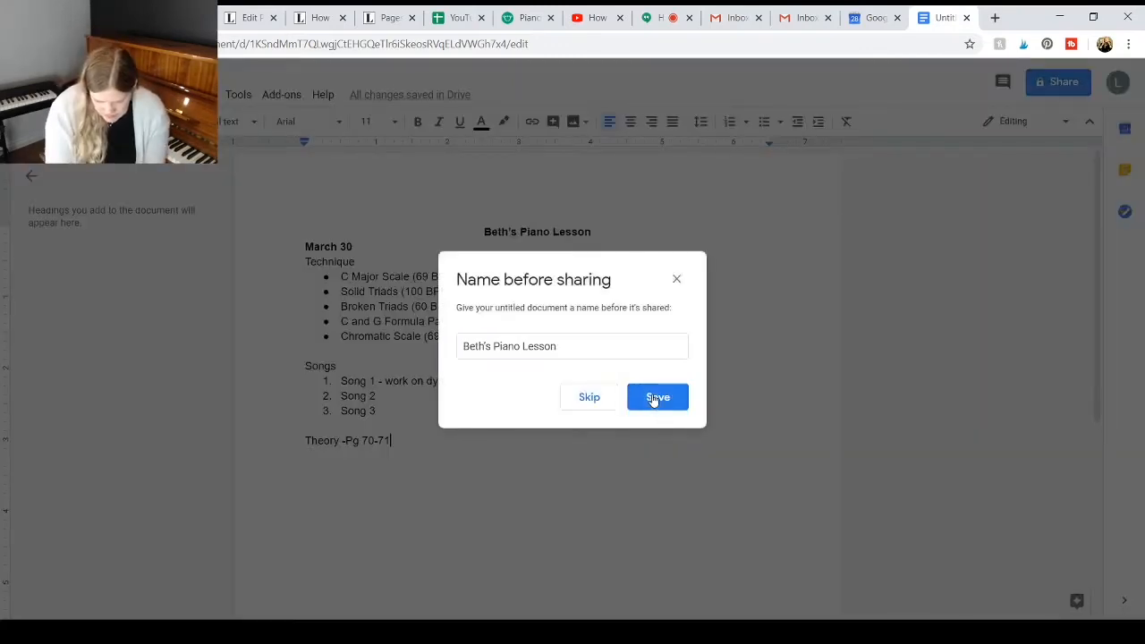
click(656, 396)
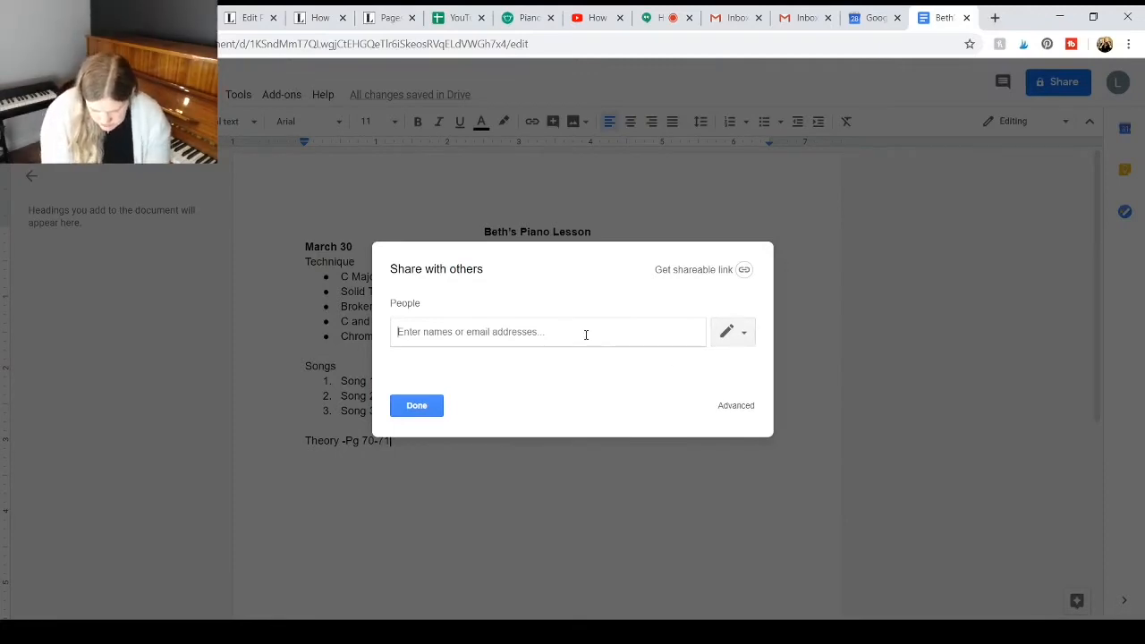
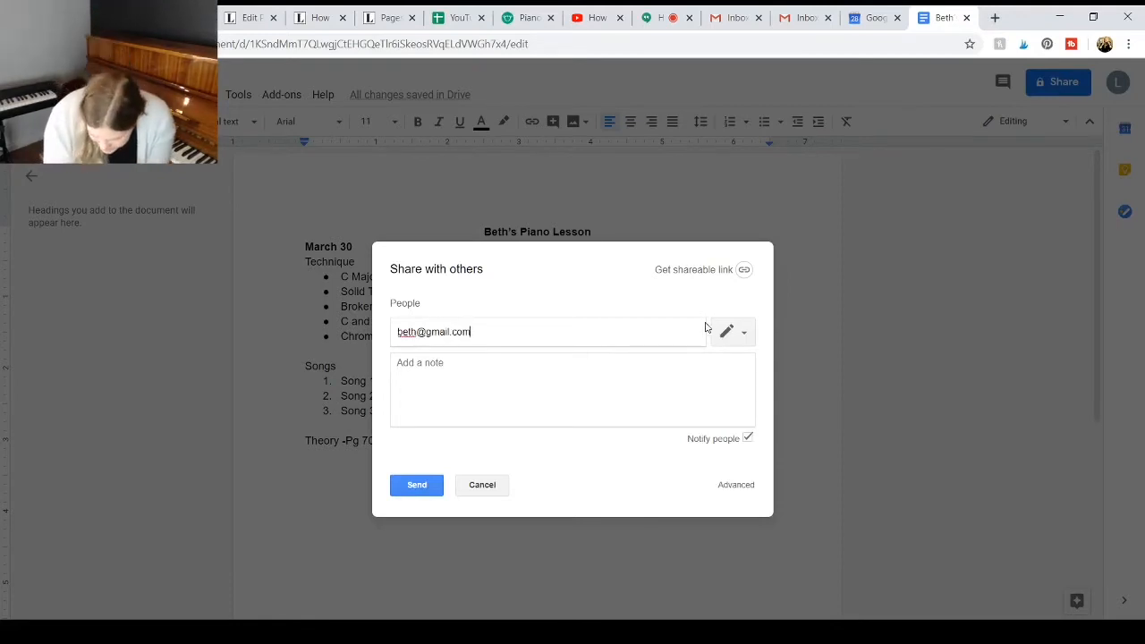
mouse_move(742, 335)
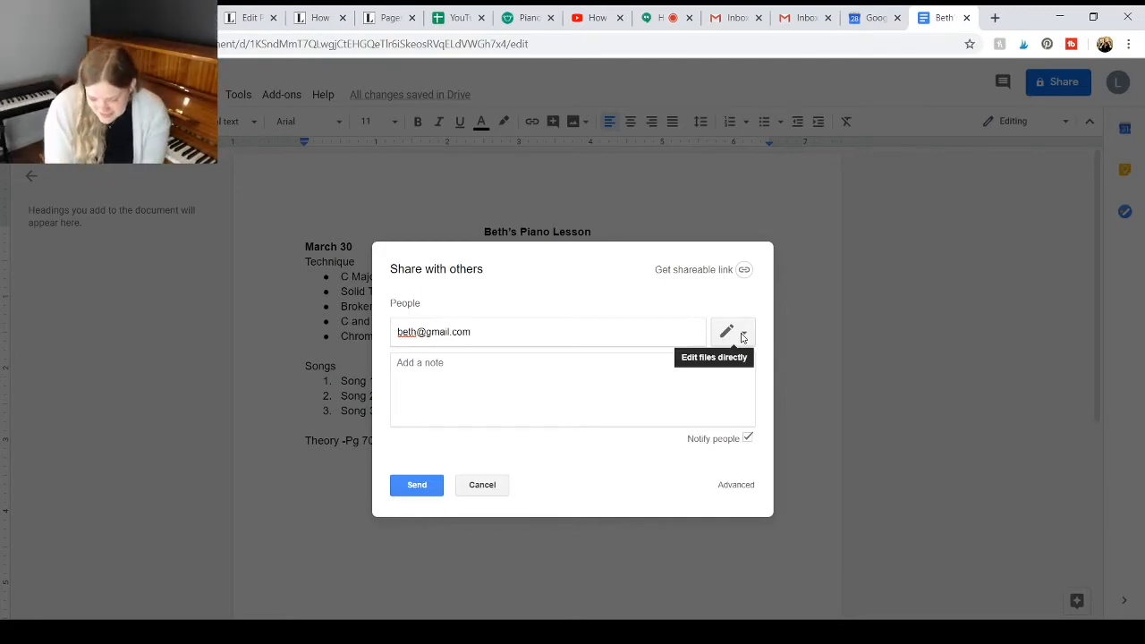
click(732, 332)
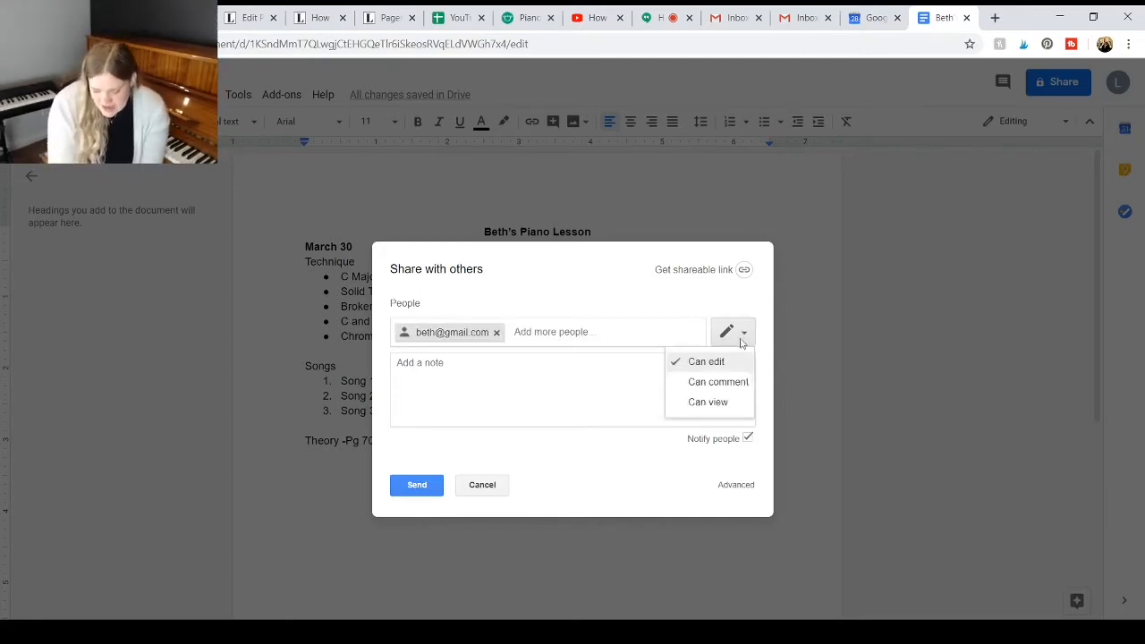
mouse_move(736, 369)
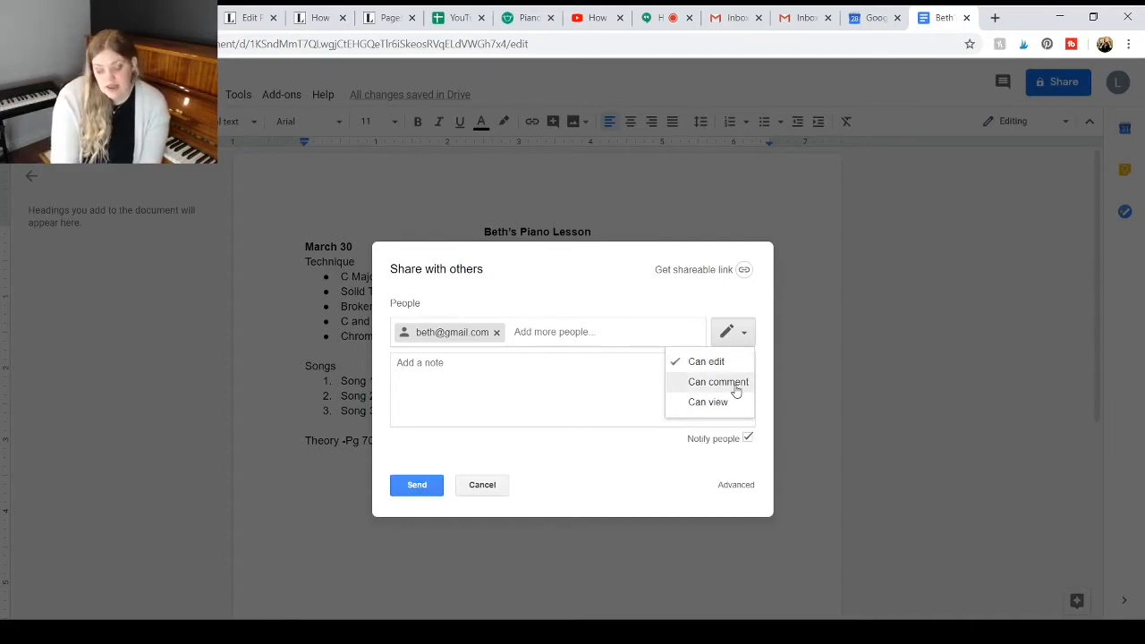
mouse_move(707, 402)
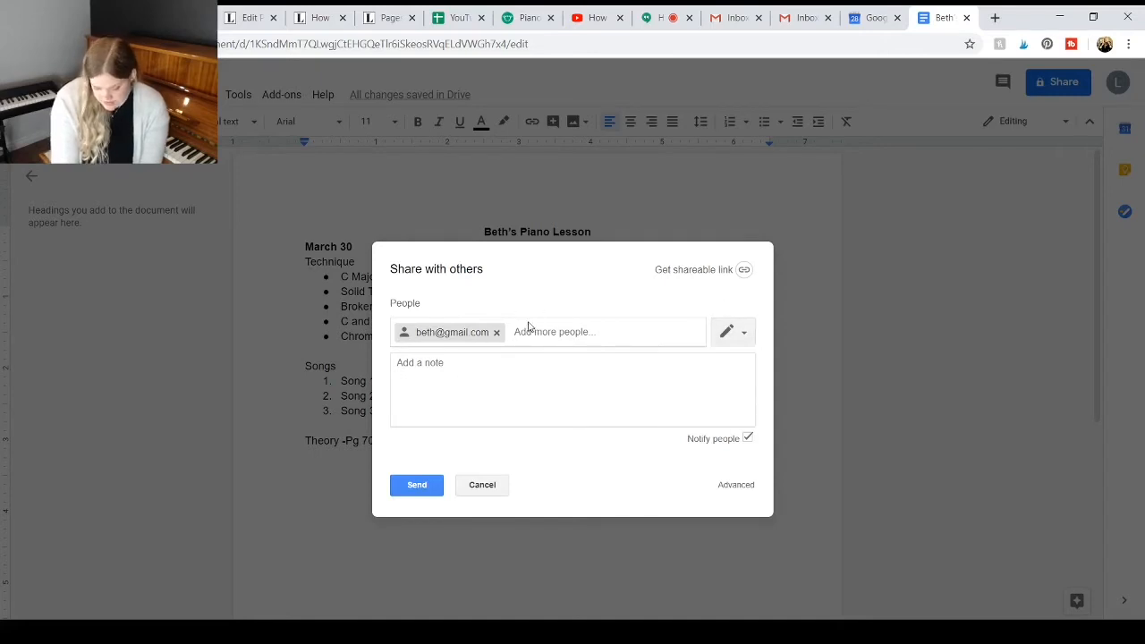
mouse_move(714, 291)
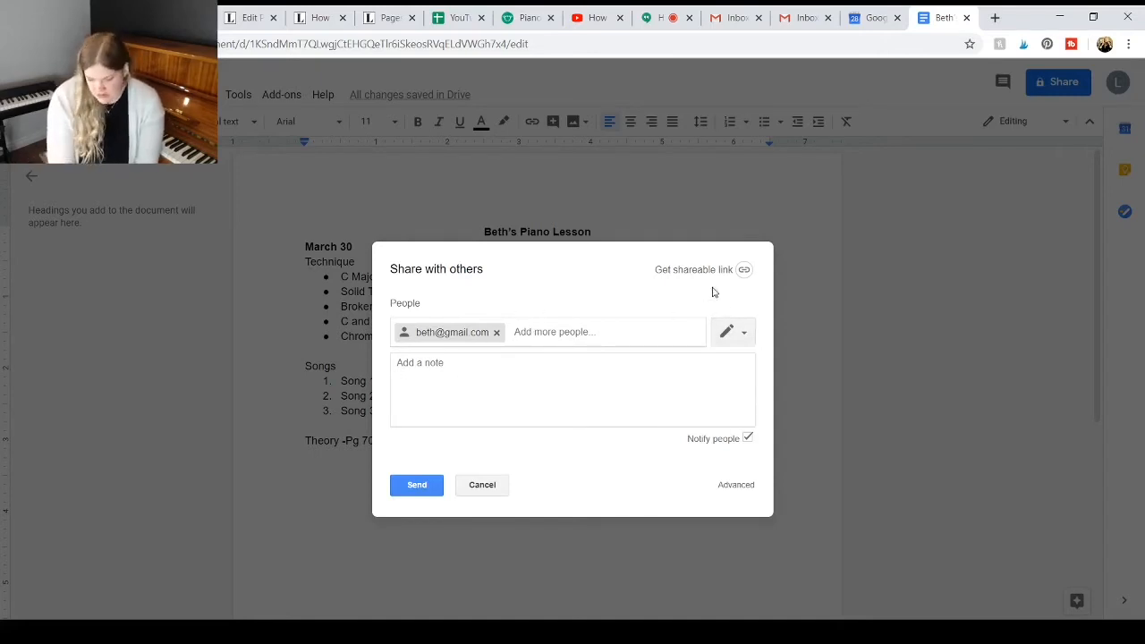
click(743, 332)
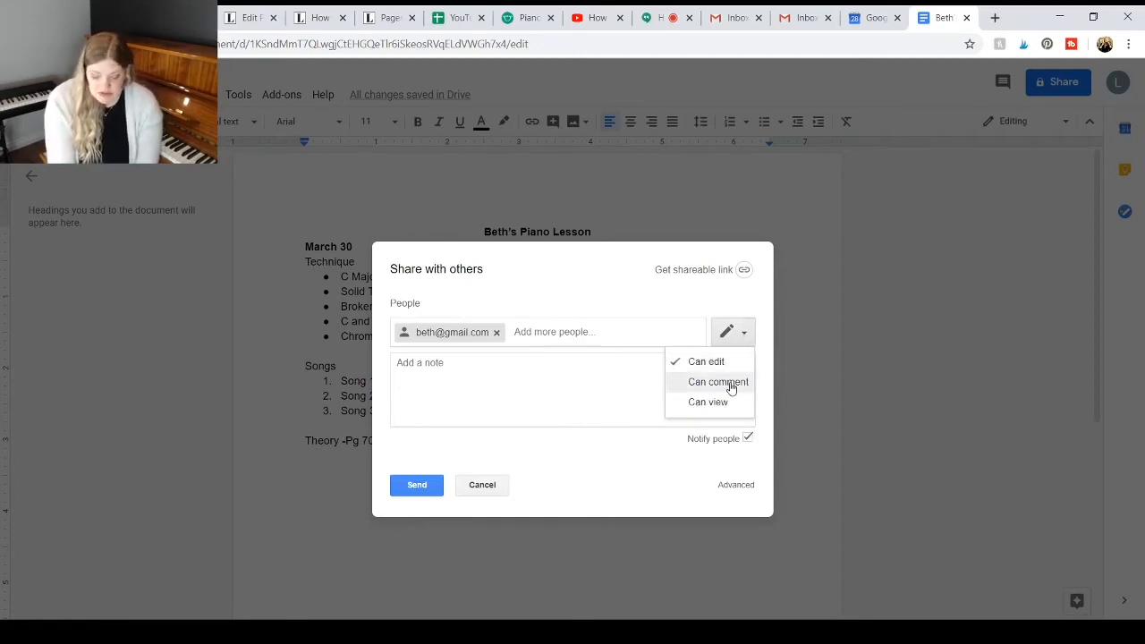
click(717, 382)
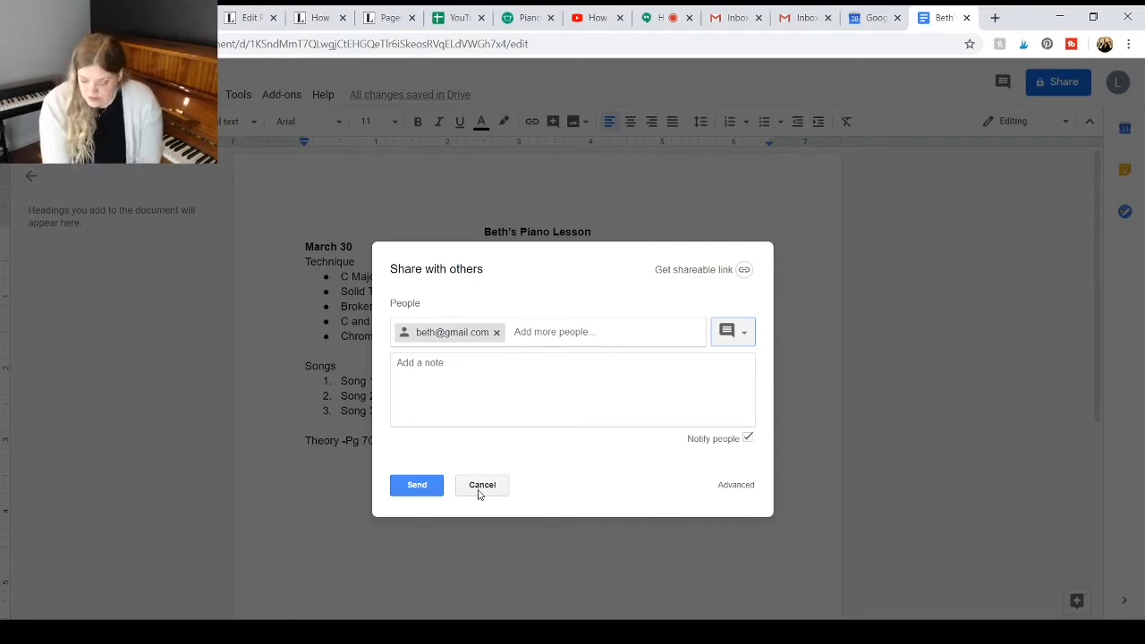
Close the sharing dialog, leaving Beth's invite unsent.
click(496, 332)
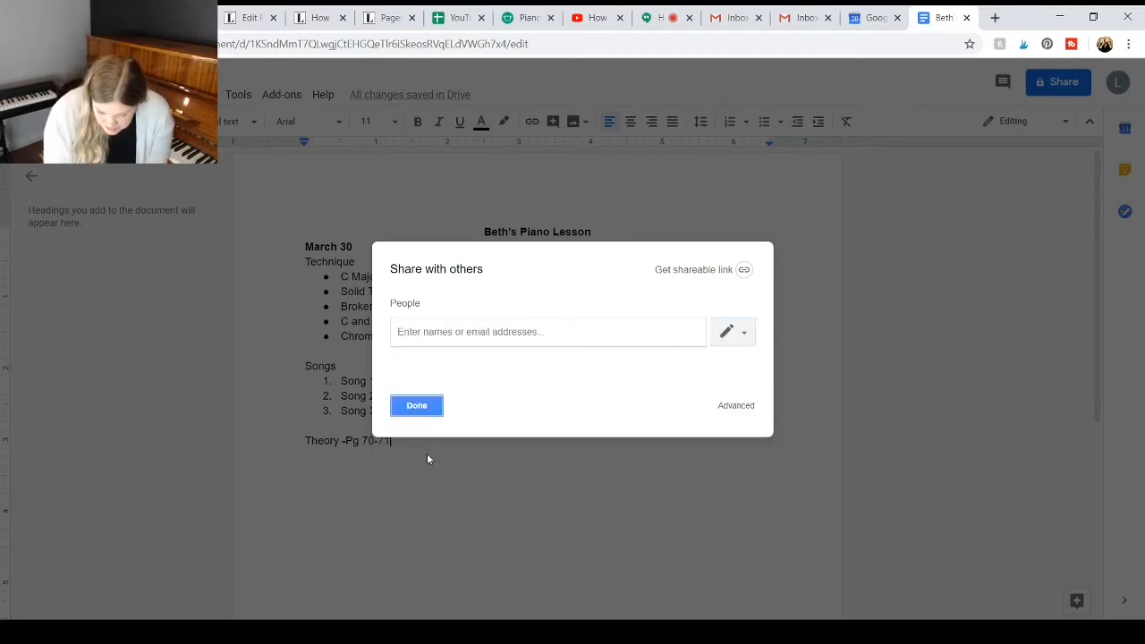
click(416, 405)
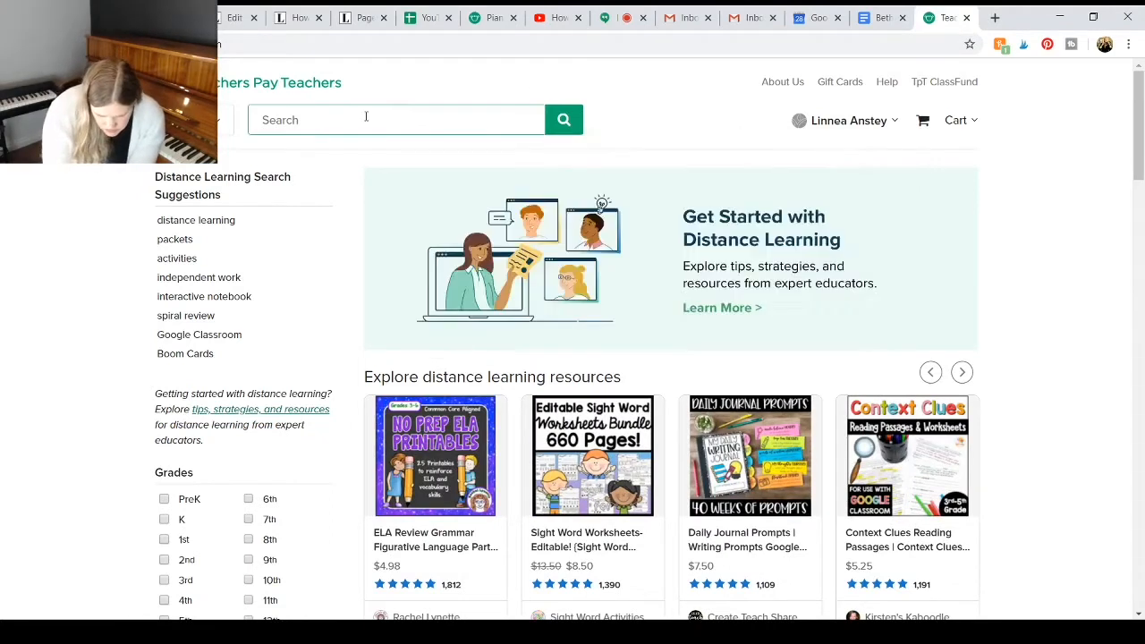
Search Teachers Pay Teachers for music theory and scroll the results.
text(music theory)
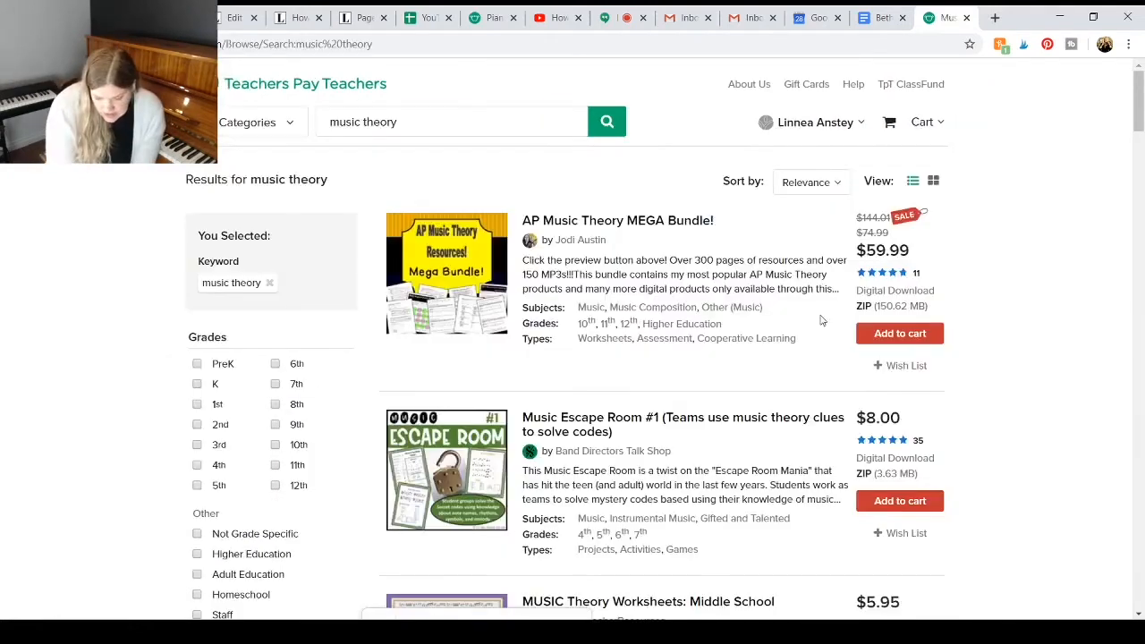
scroll(down, 3)
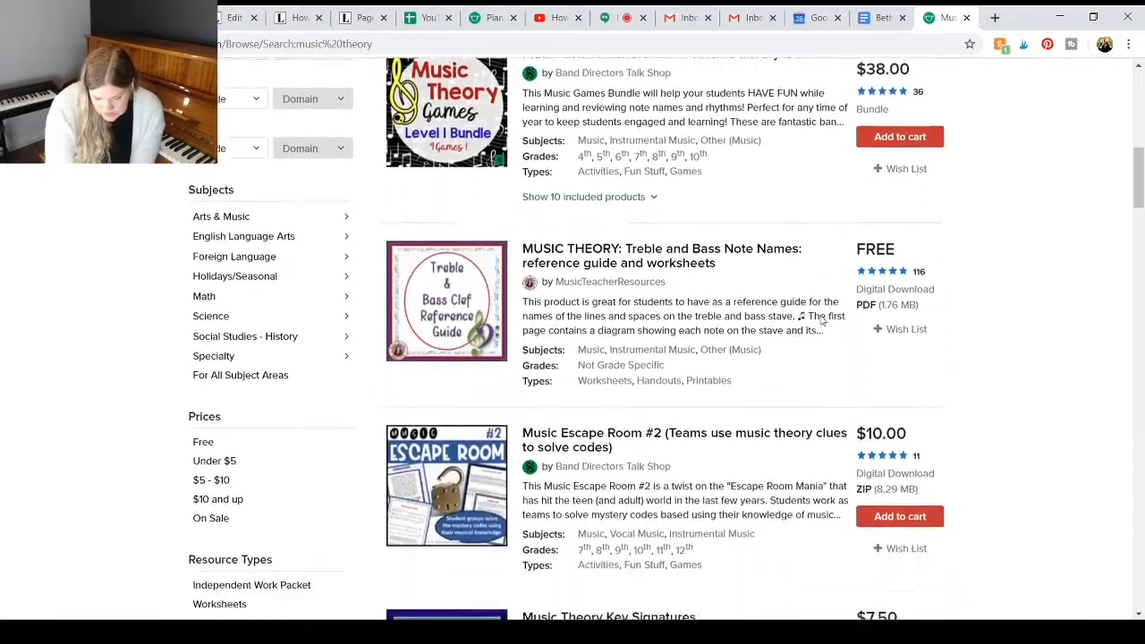
scroll(down, 3)
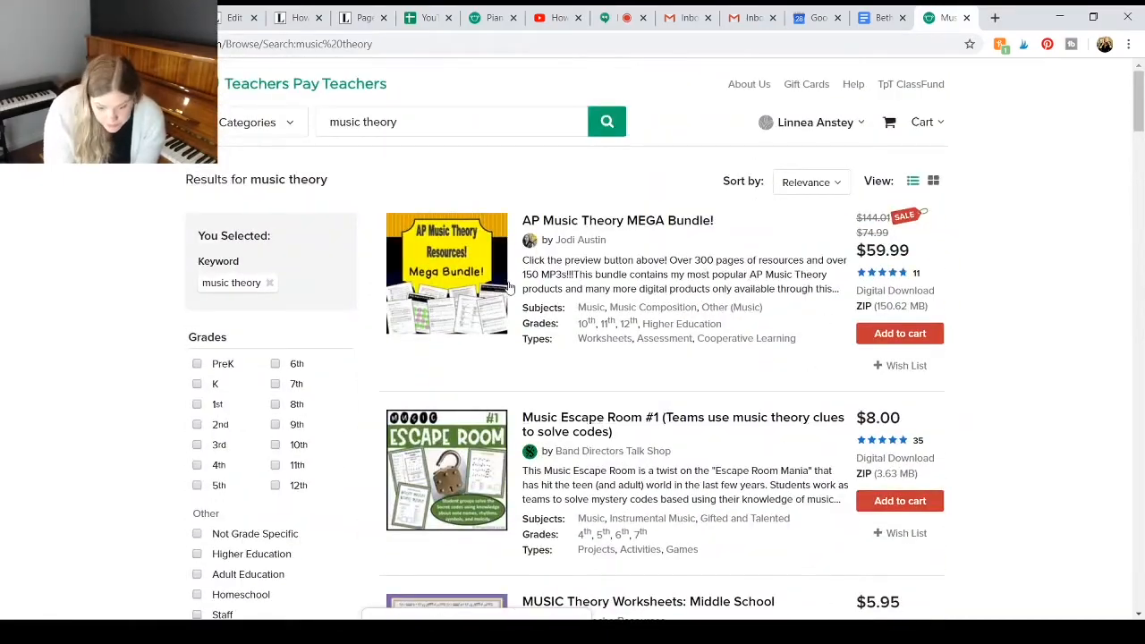
click(452, 121)
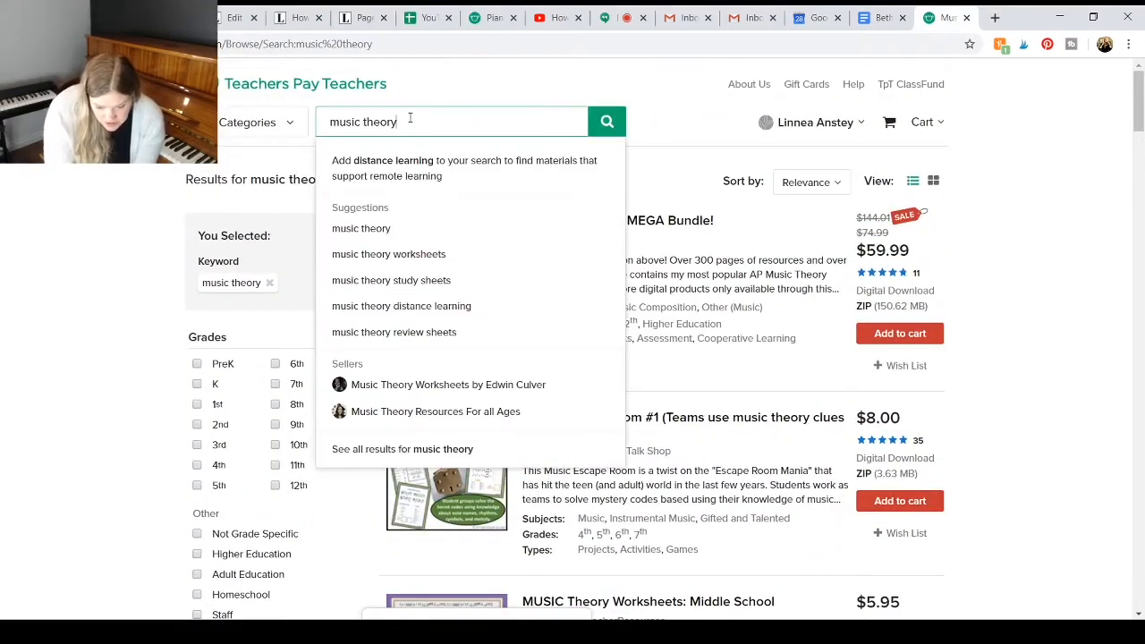
key(Backspace)
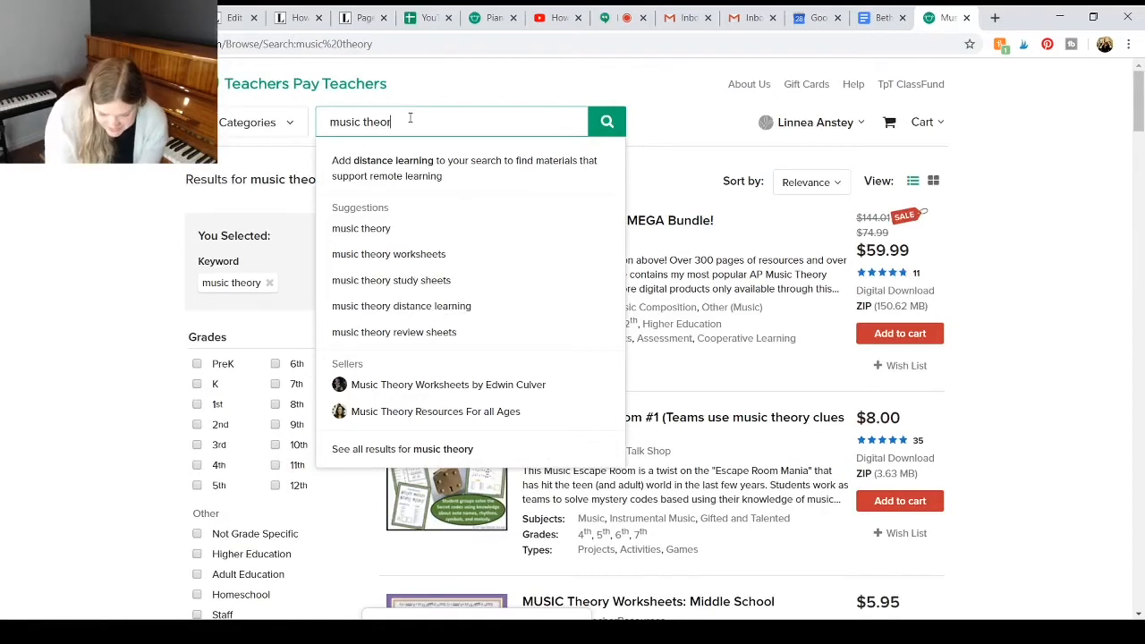
click(451, 121)
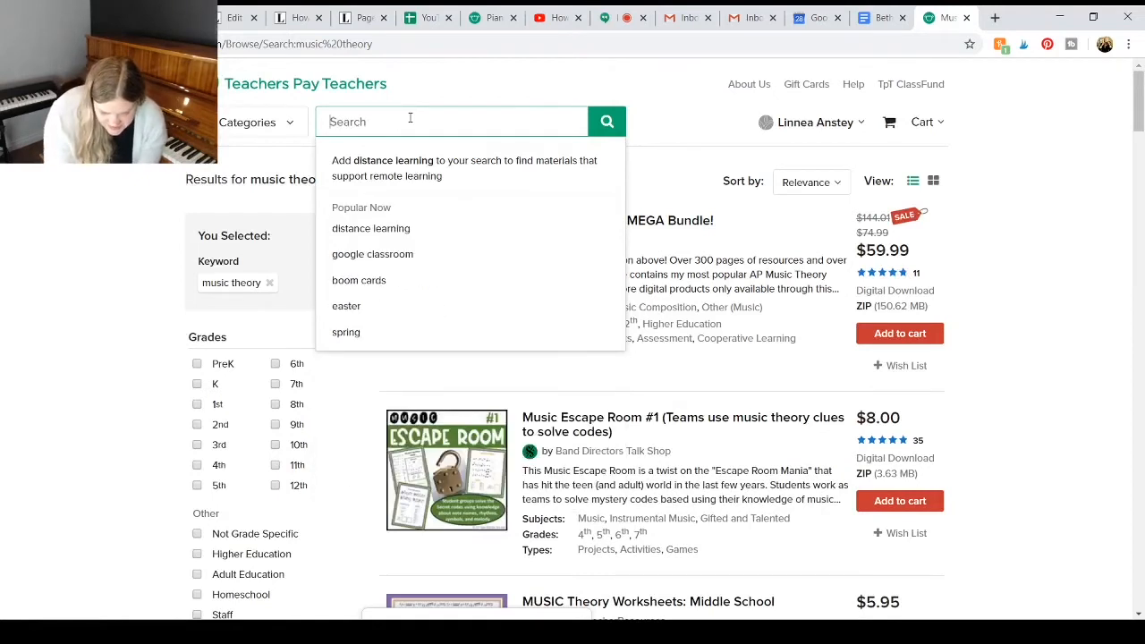
text(linnea)
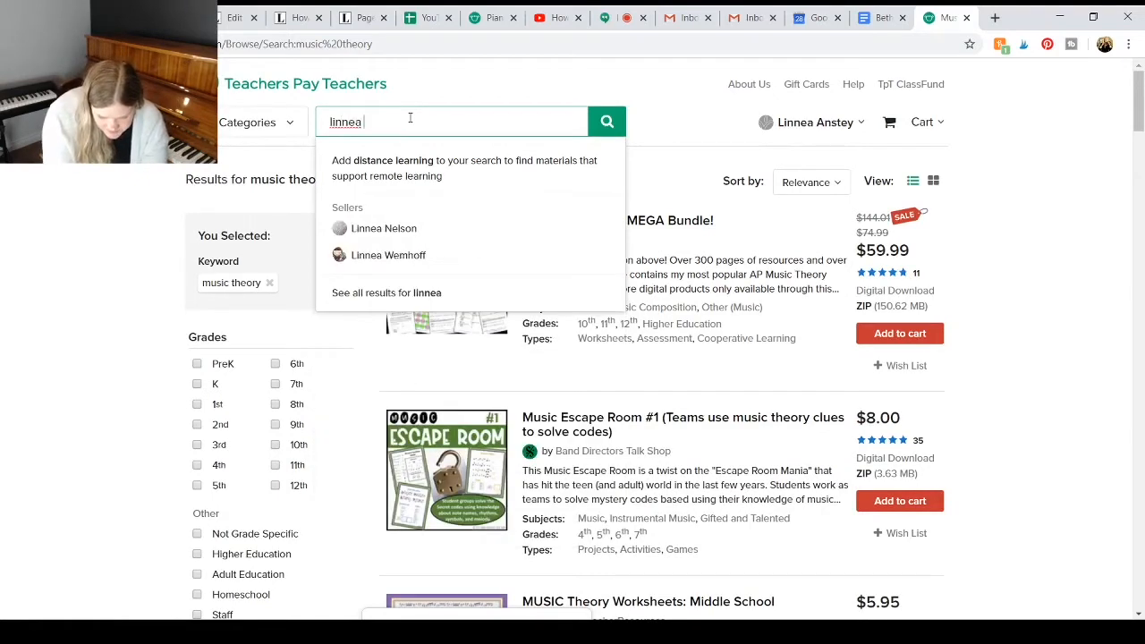
text(anstey)
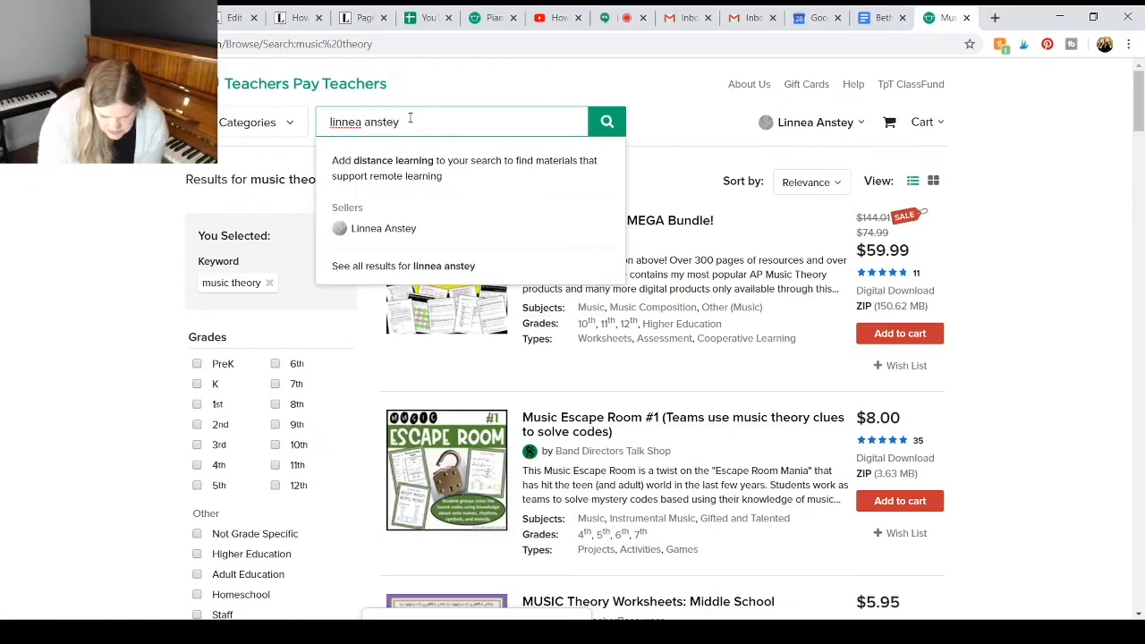
mouse_move(395, 214)
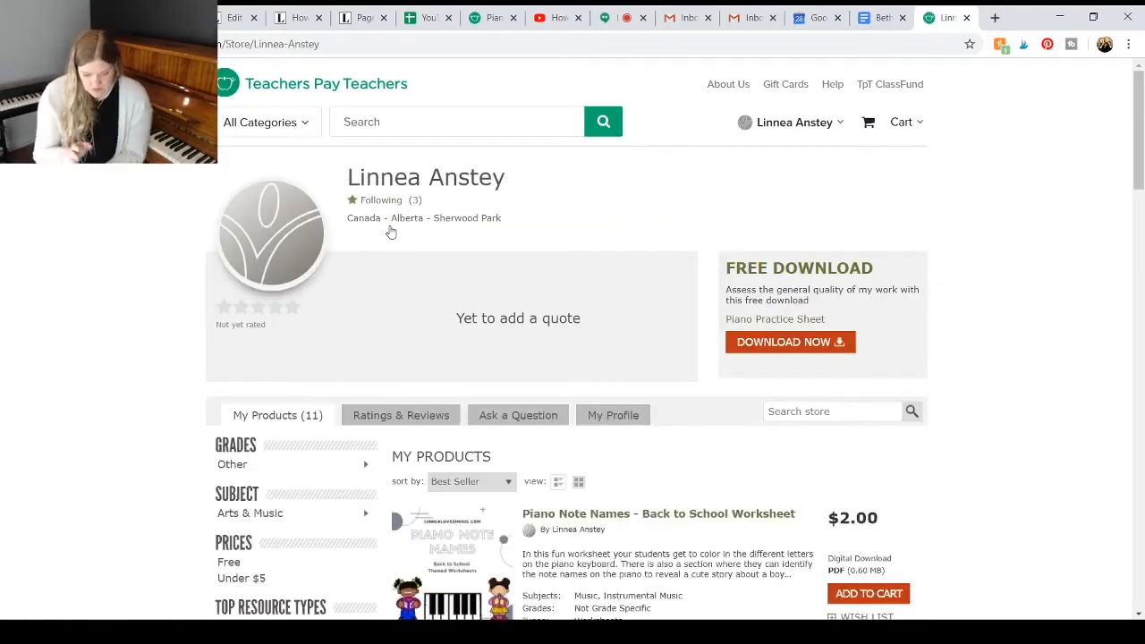
Open the Piano Note Names worksheet, scroll its preview pages, then close the preview.
scroll(down, 3)
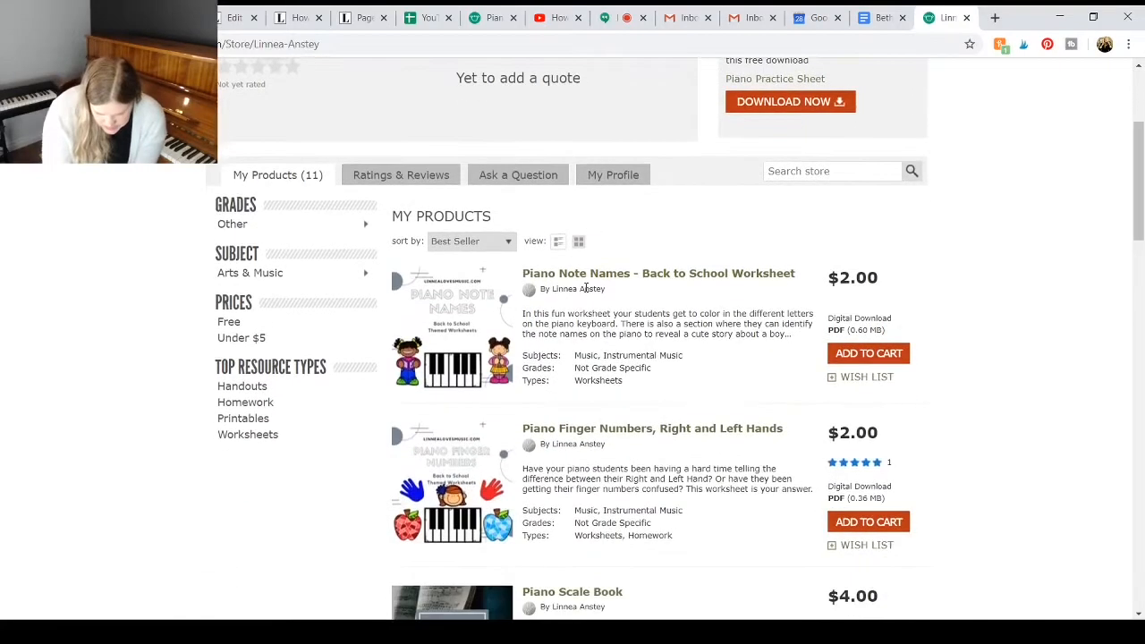
scroll(down, 3)
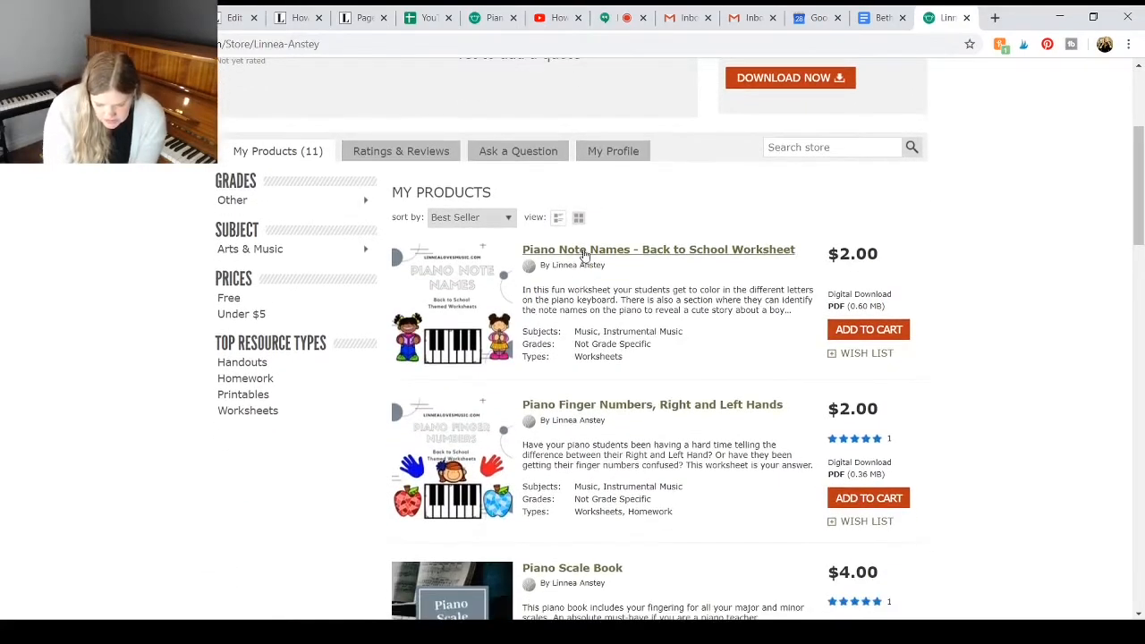
click(658, 249)
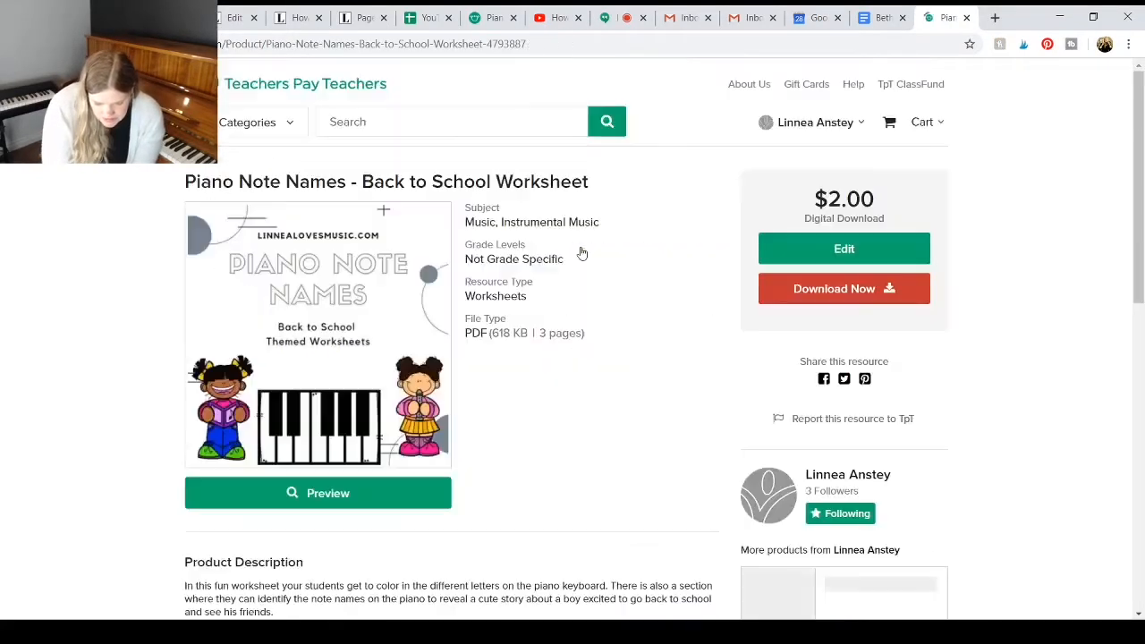
click(317, 493)
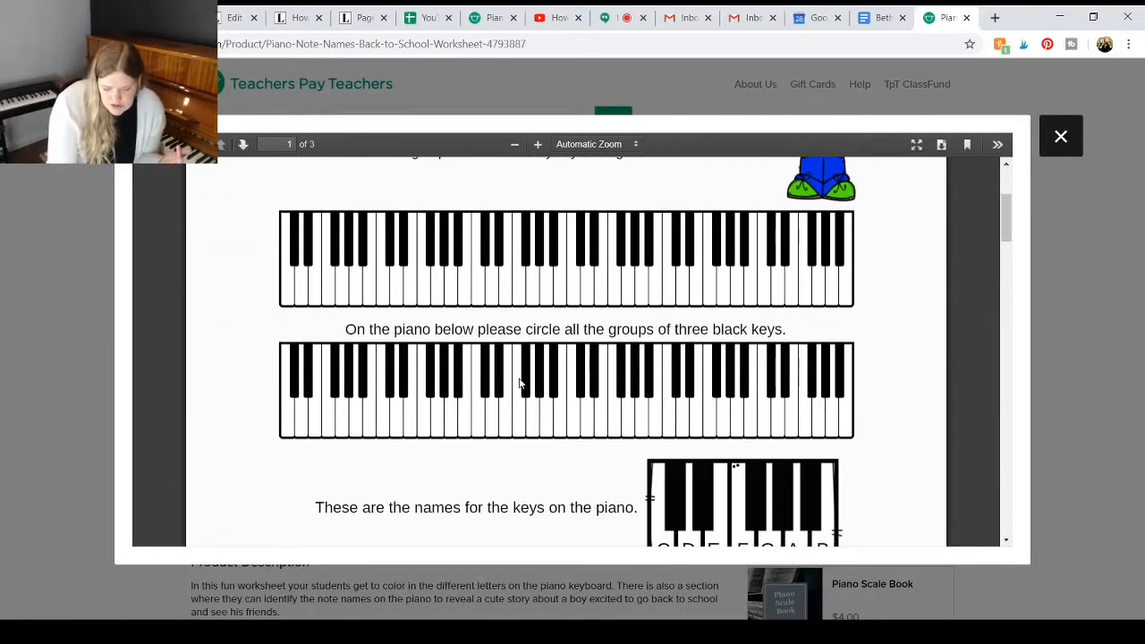
scroll(down, 3)
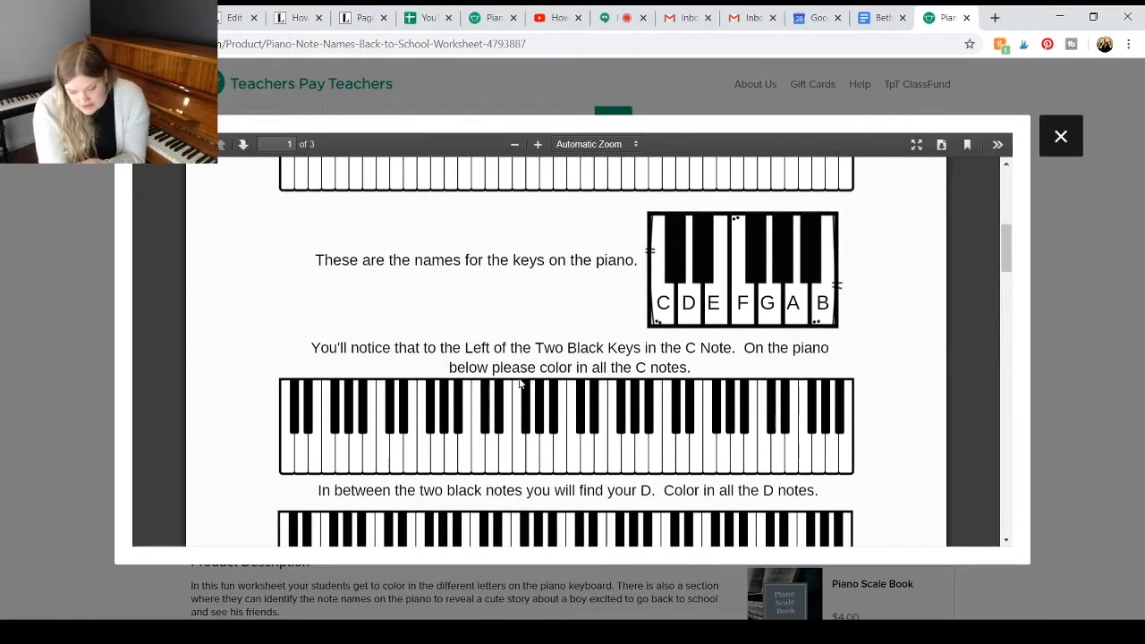
scroll(down, 3)
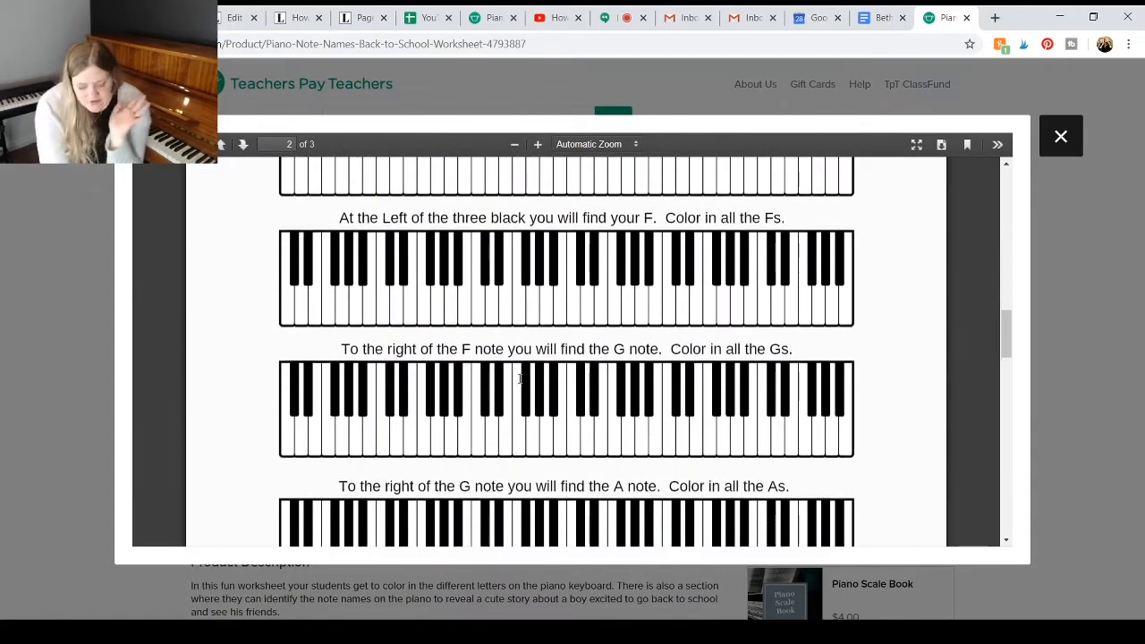
click(1061, 136)
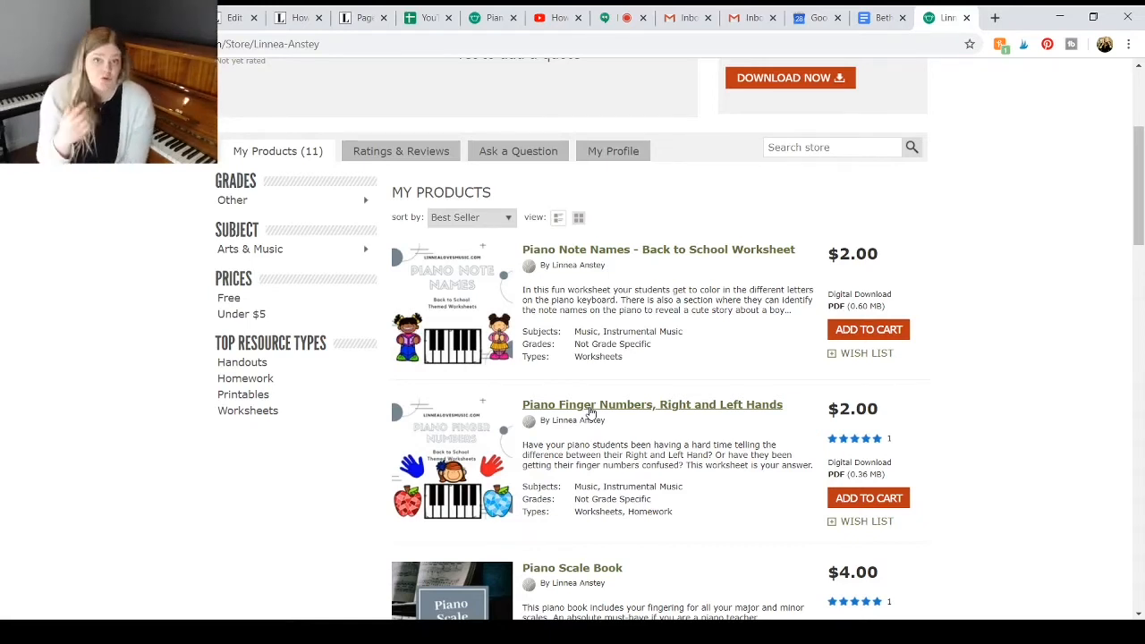
Scroll through the seller's remaining worksheets in the store's product list.
scroll(down, 3)
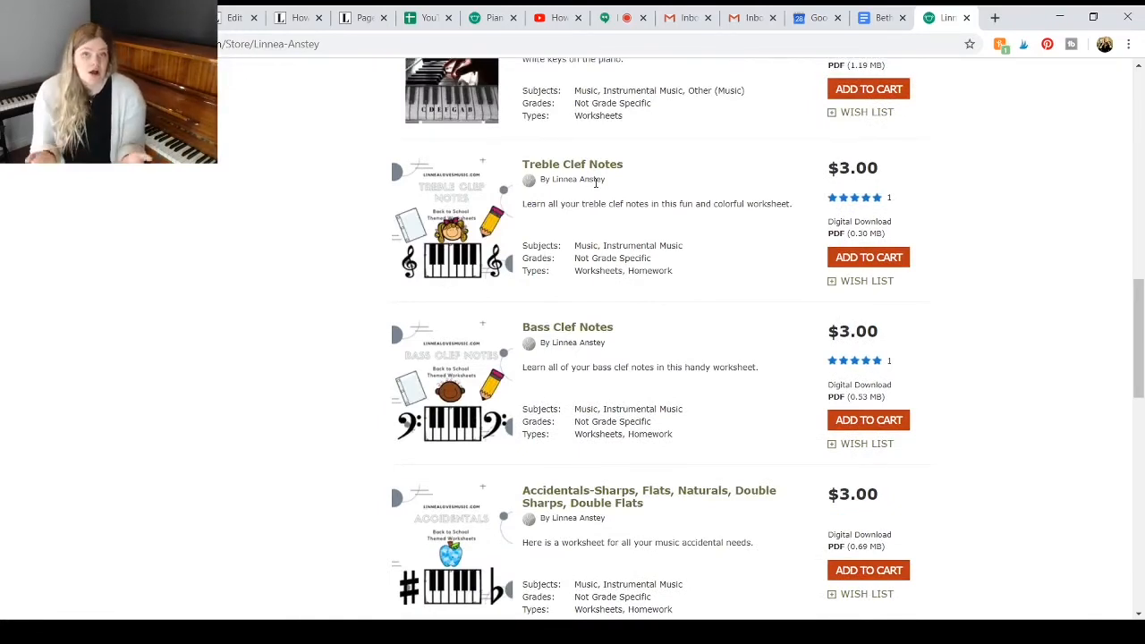
scroll(down, 3)
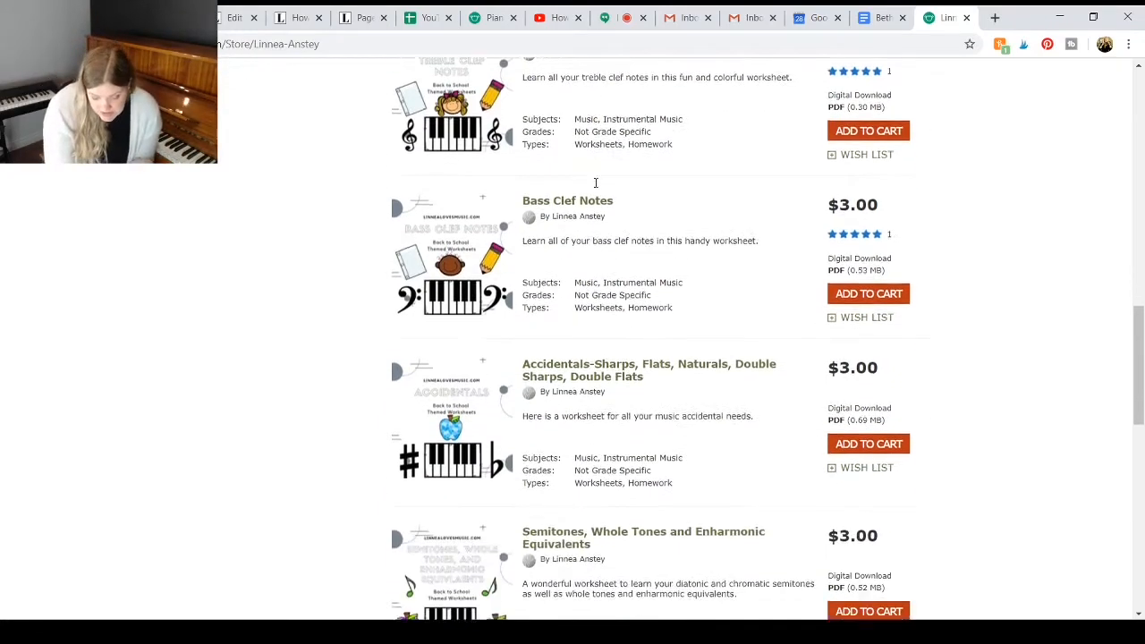
scroll(down, 3)
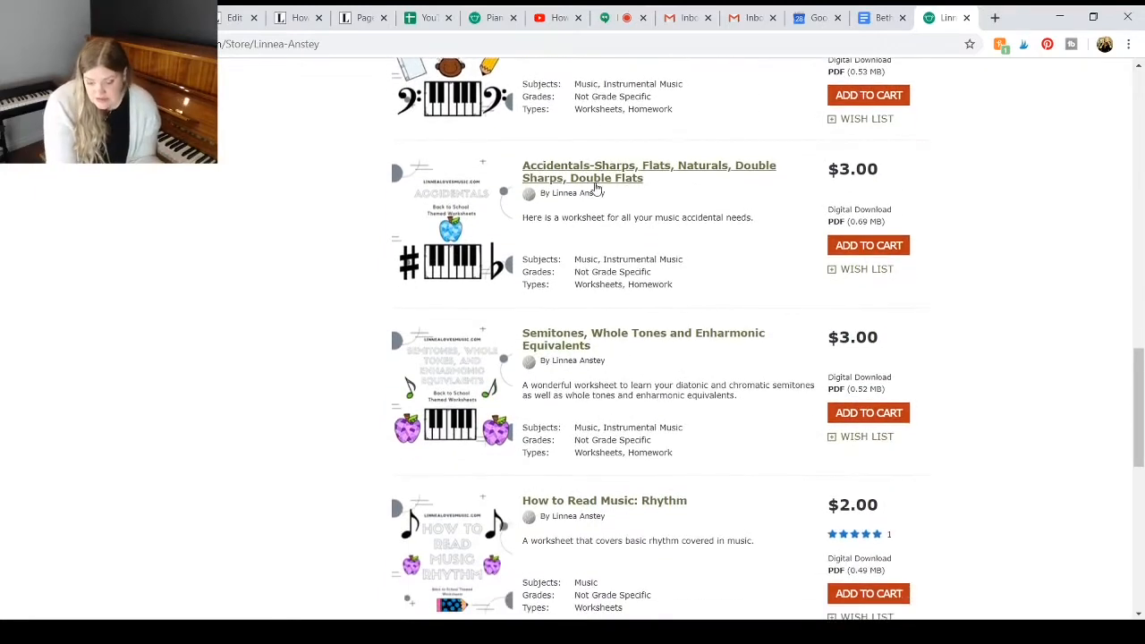
scroll(down, 3)
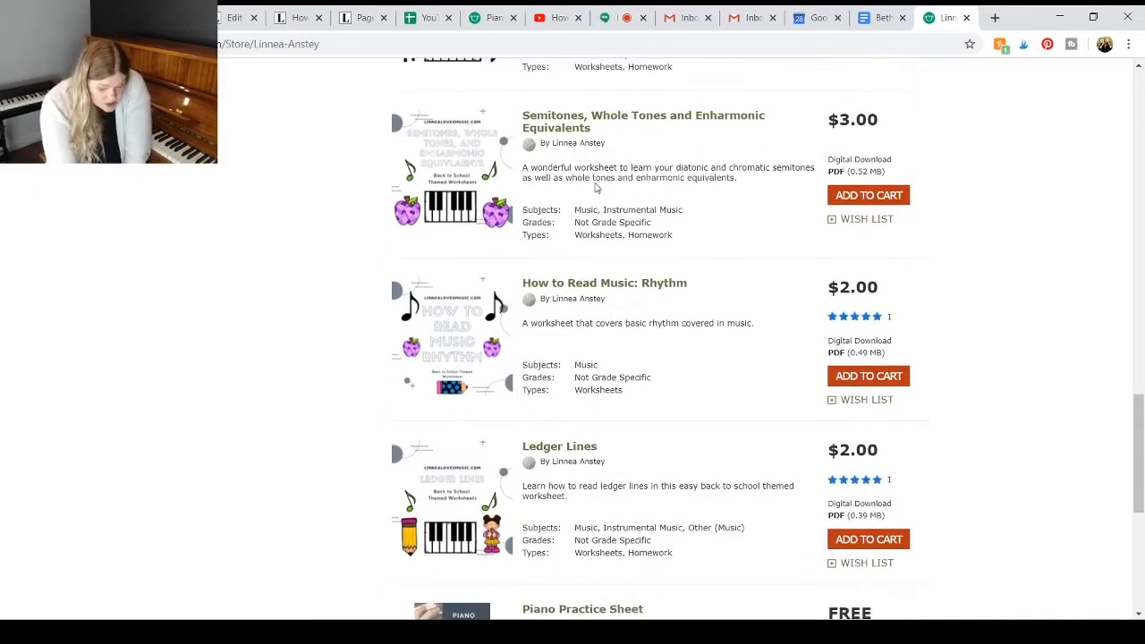
scroll(down, 3)
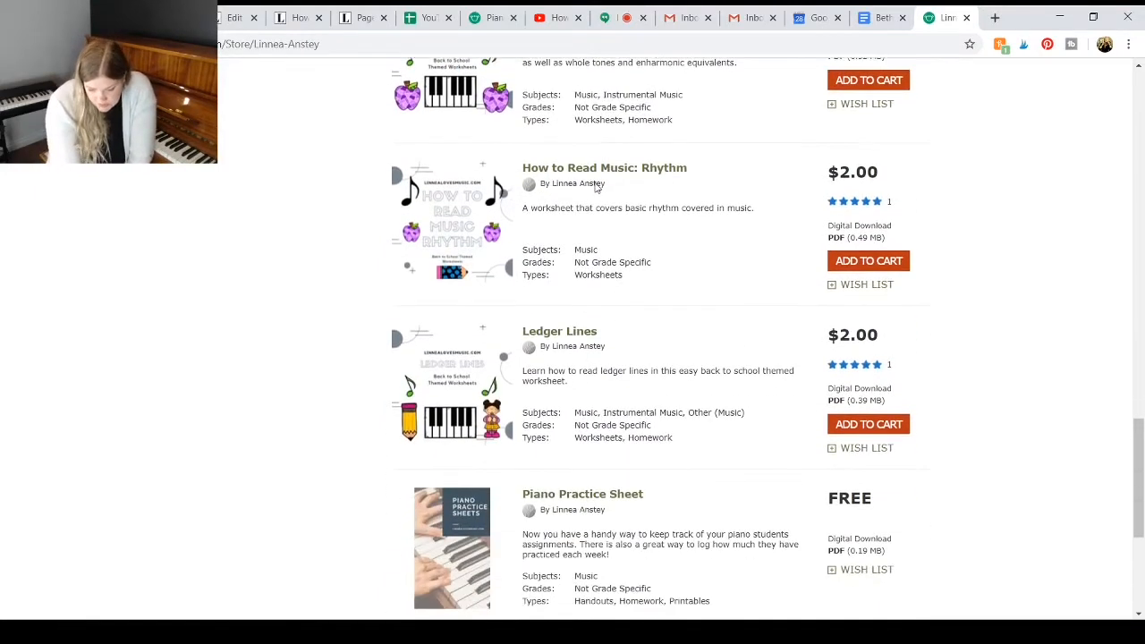
scroll(down, 3)
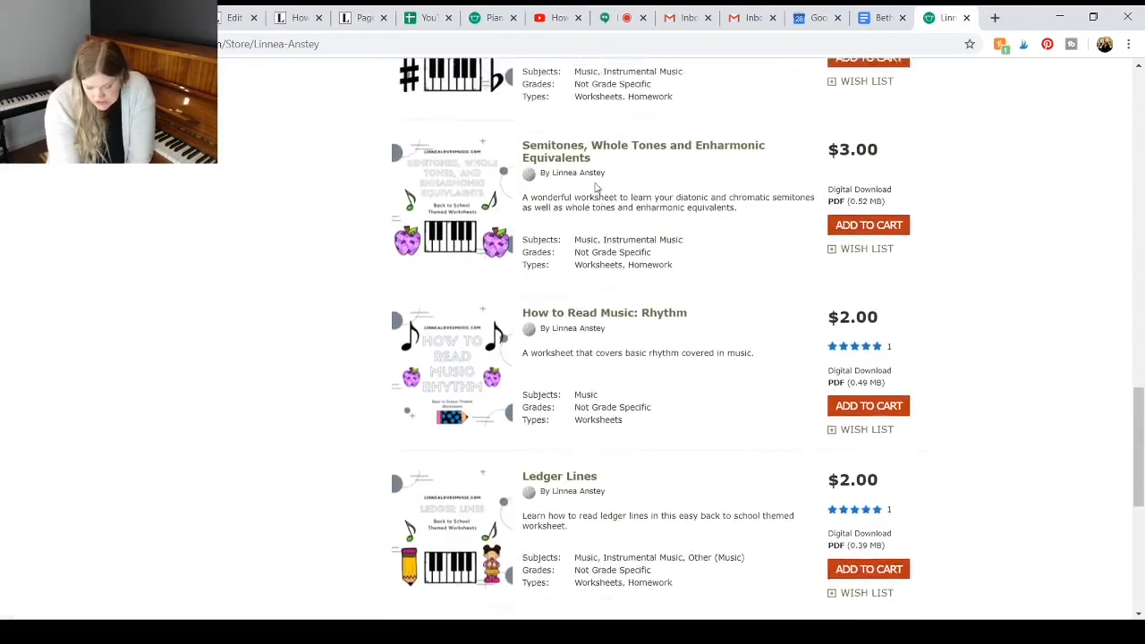
scroll(down, 3)
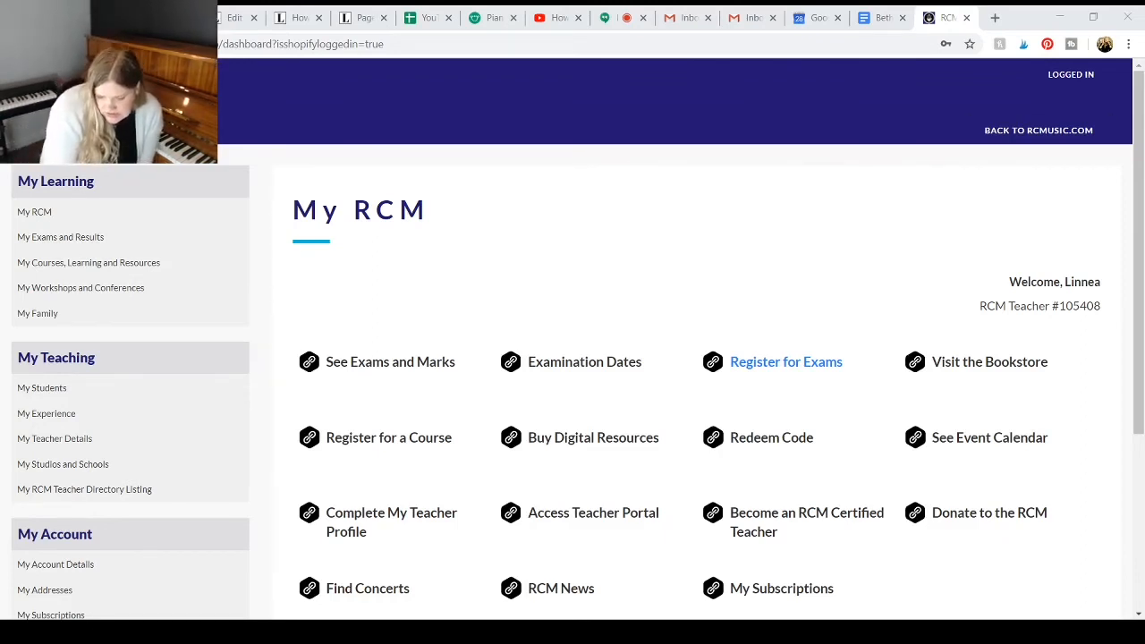
mouse_move(978, 195)
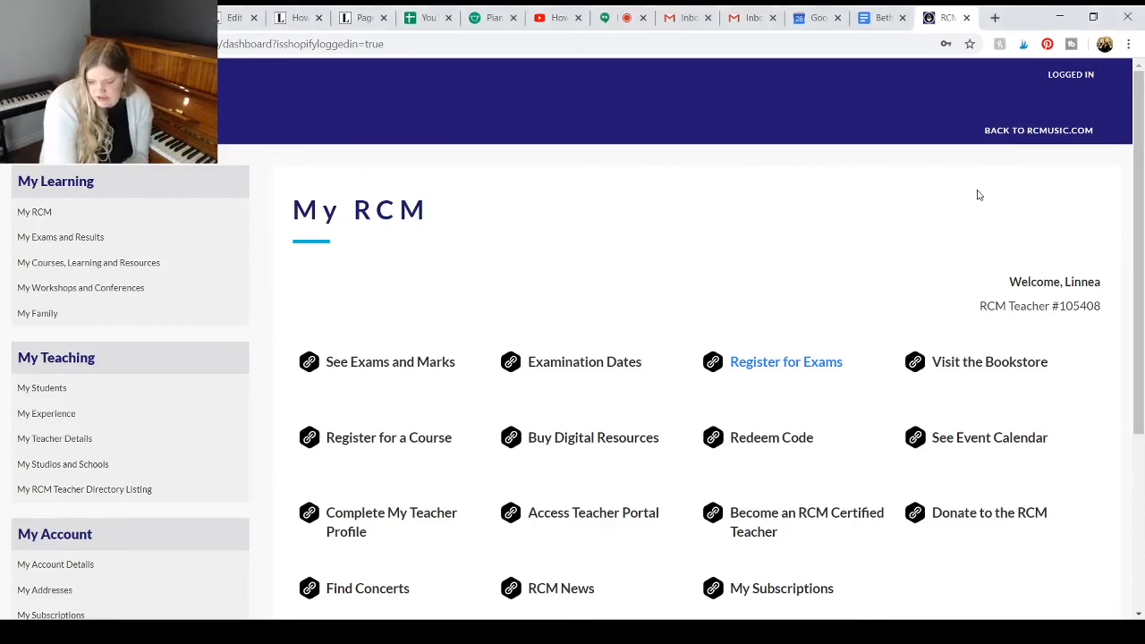
Open the Redeem Code page for Four Star and Celebration Series codes.
click(1071, 74)
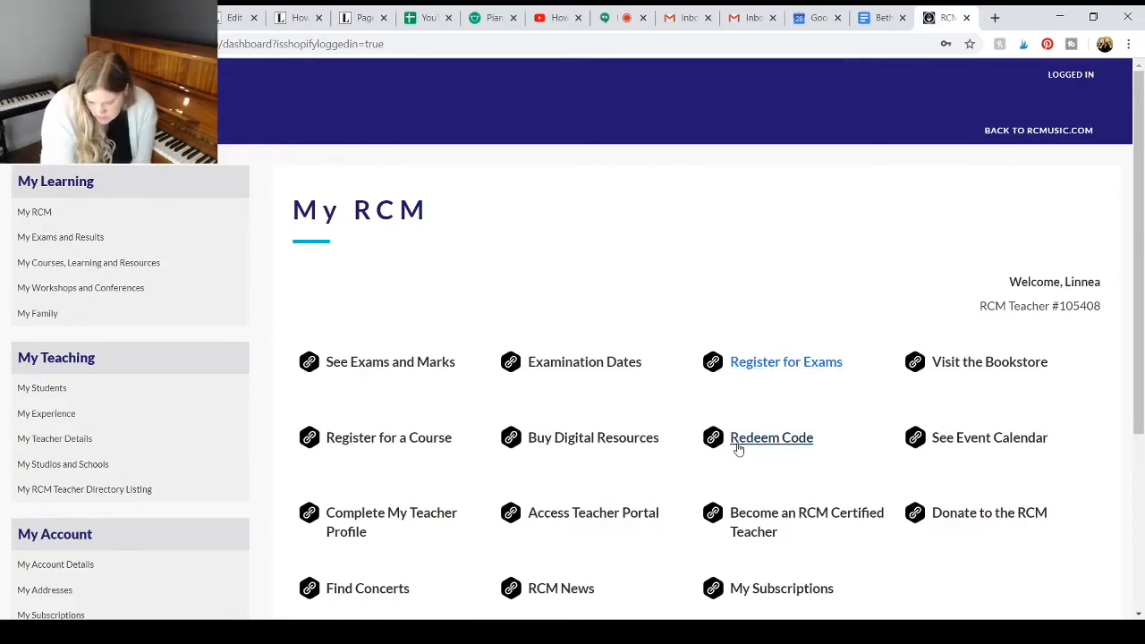
click(771, 438)
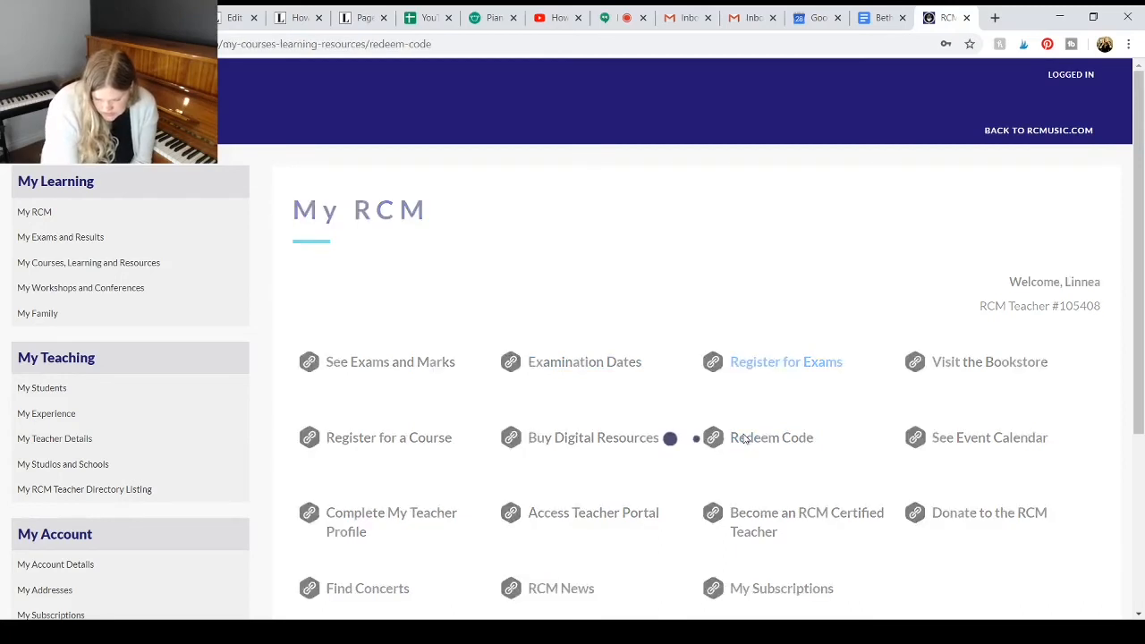
click(771, 437)
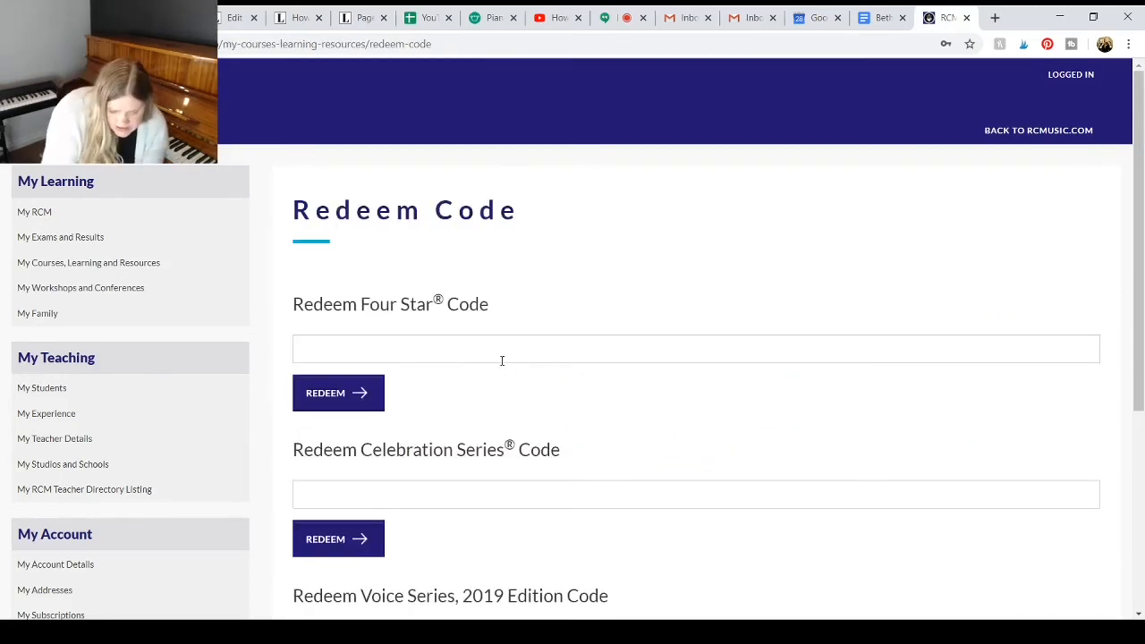
click(501, 348)
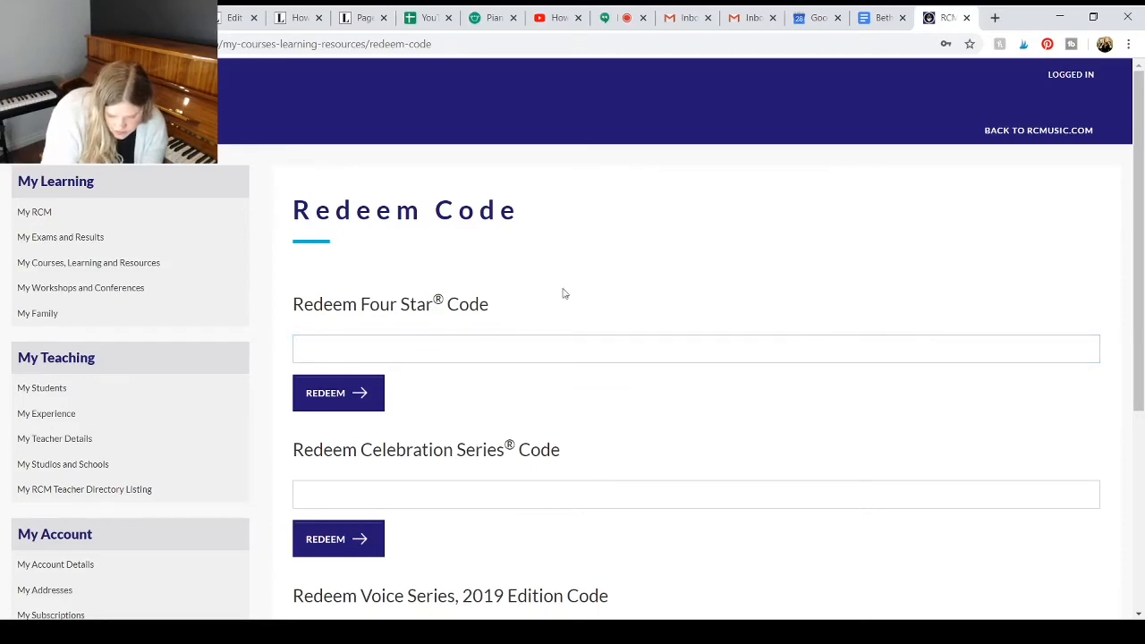
mouse_move(555, 314)
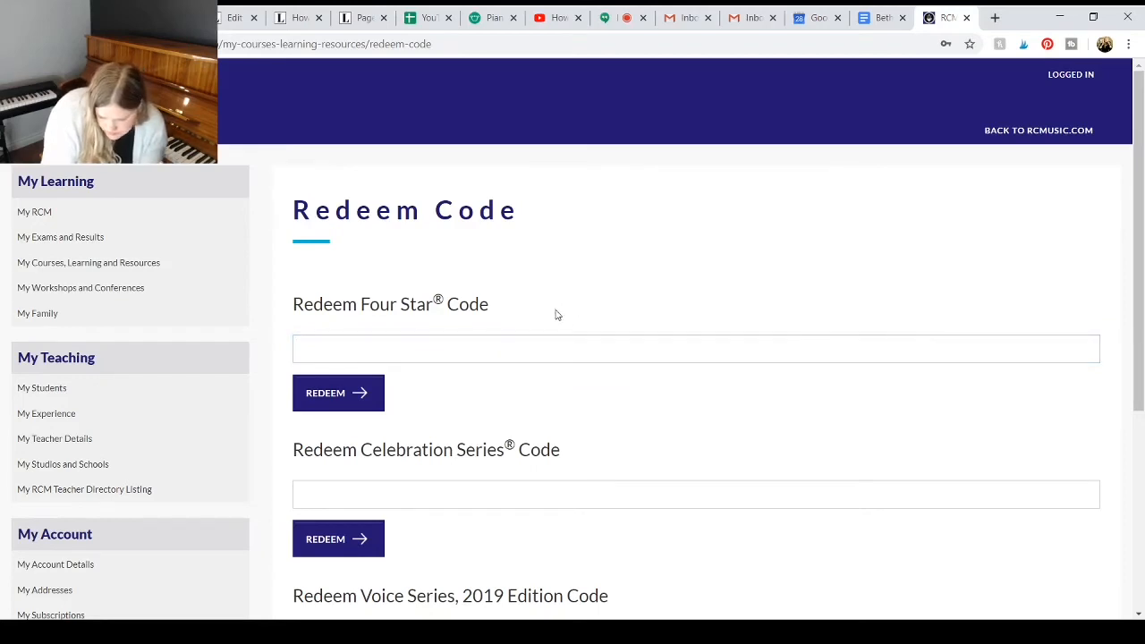